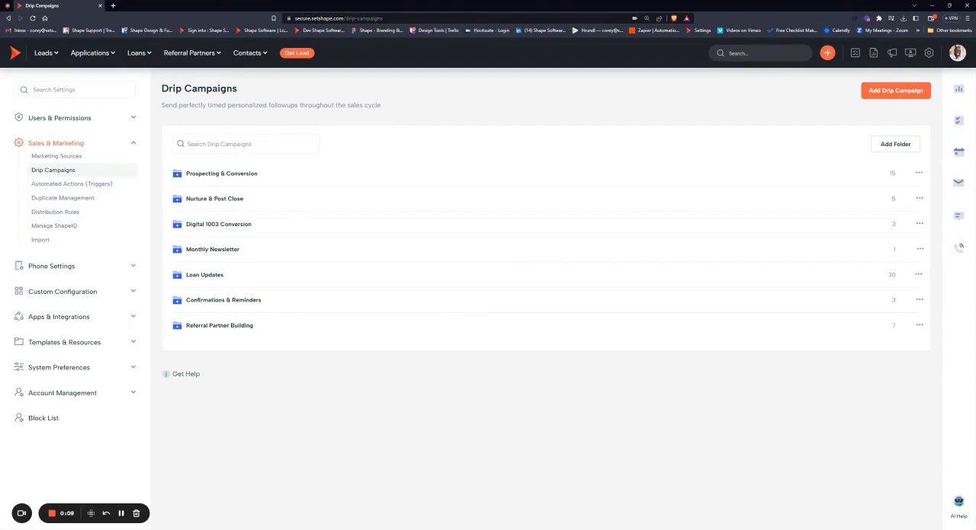
{"action": "mouse_move", "coordinate": [493, 388]}
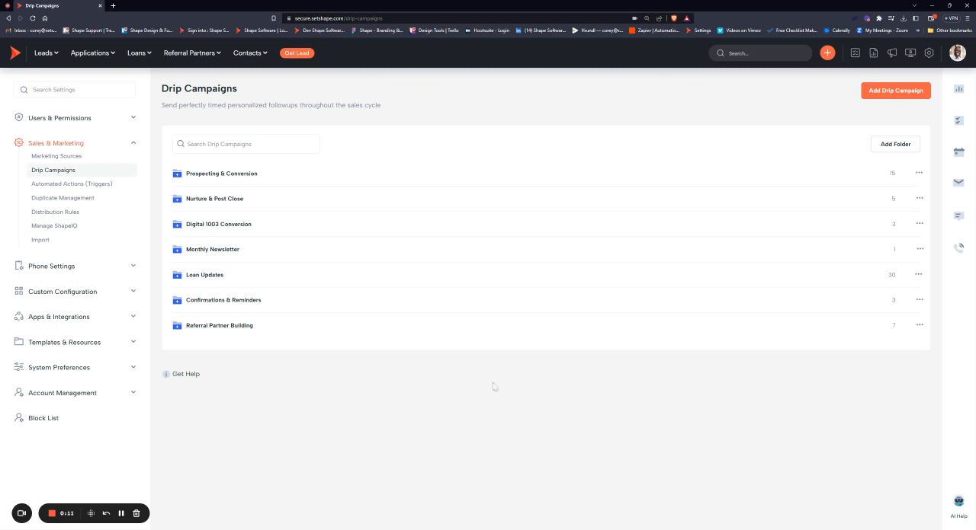
{"action": "mouse_move", "coordinate": [402, 306]}
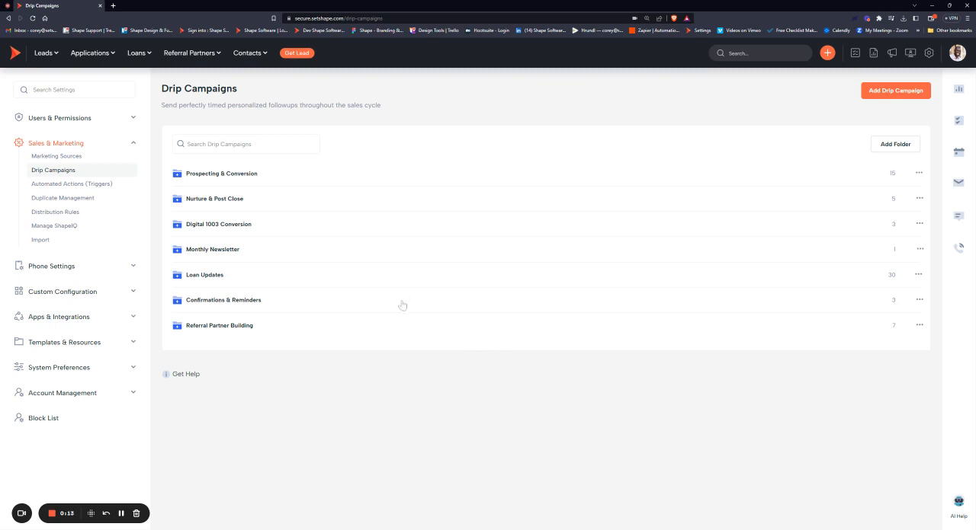
{"action": "mouse_move", "coordinate": [928, 53]}
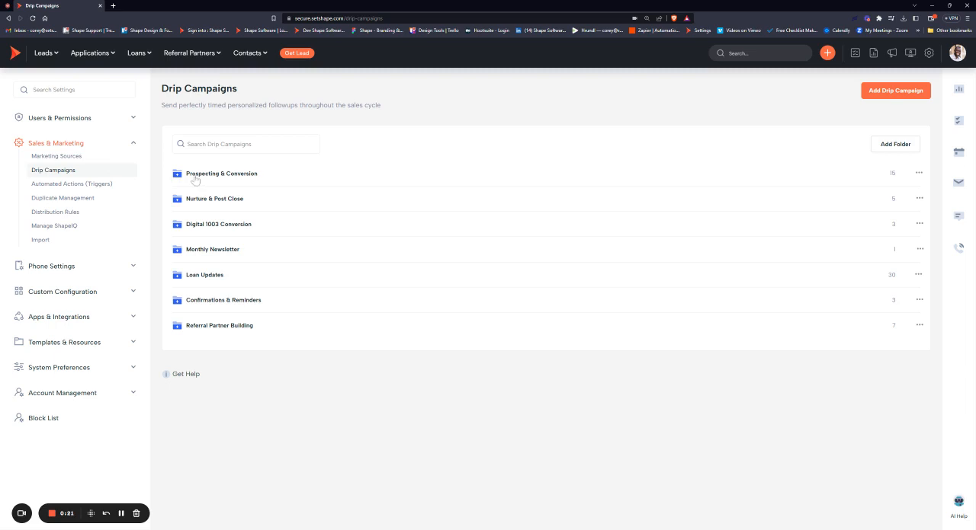
{"action": "mouse_move", "coordinate": [193, 247]}
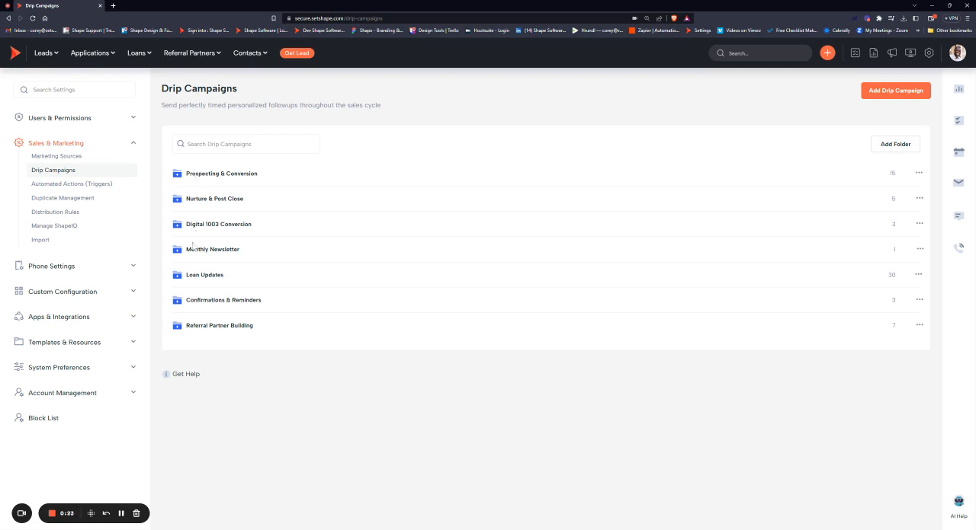
{"action": "mouse_move", "coordinate": [198, 335]}
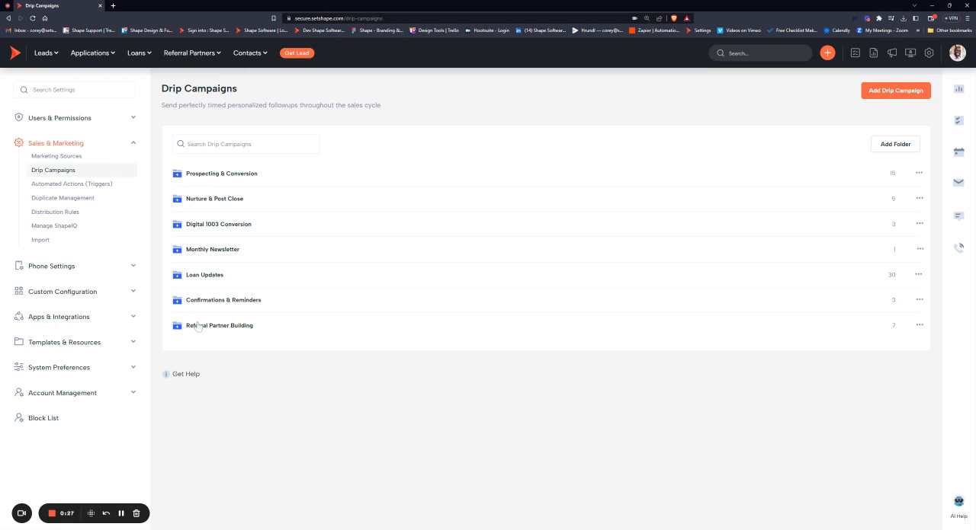
{"action": "mouse_move", "coordinate": [201, 280]}
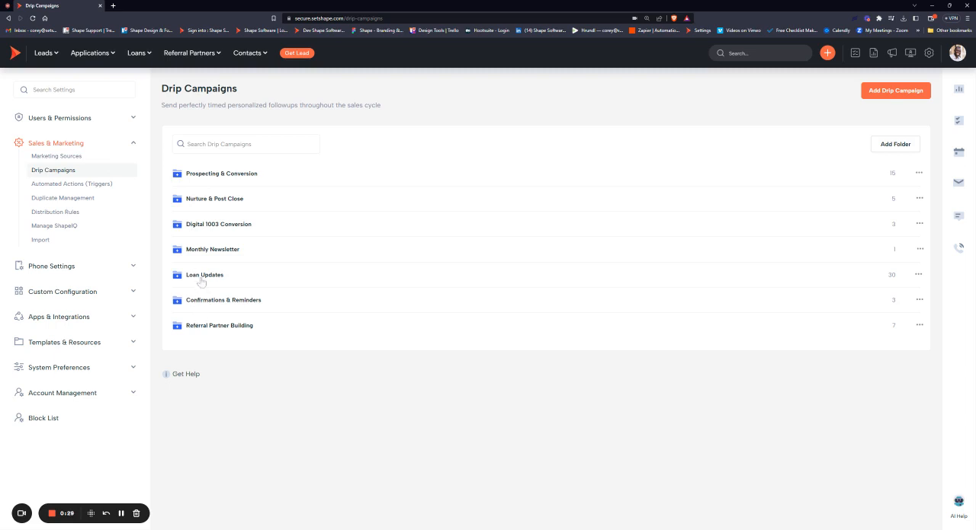
Expand Loan Updates, browse its campaigns, and reveal the Referral Partner Building campaigns.
{"action": "left_click", "coordinate": [204, 275]}
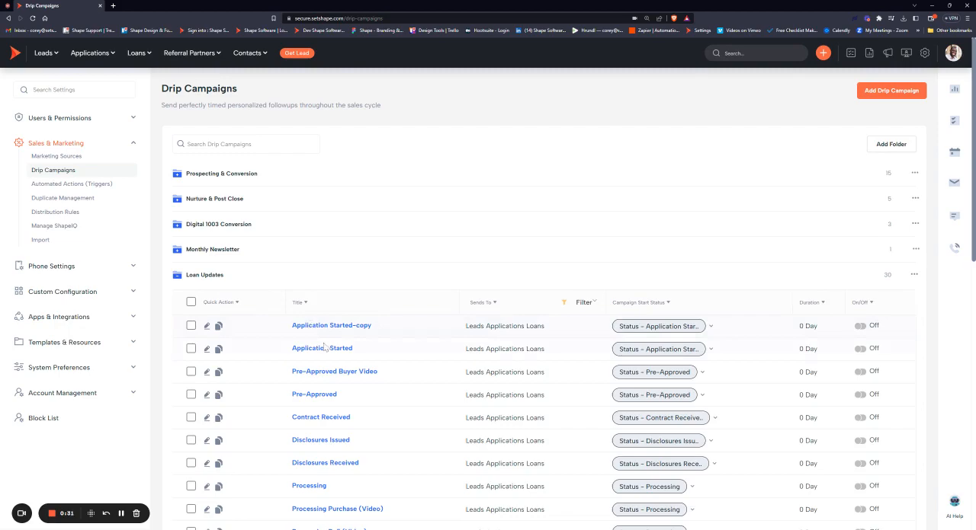
{"action": "scroll", "scroll_direction": "down", "scroll_amount": 3}
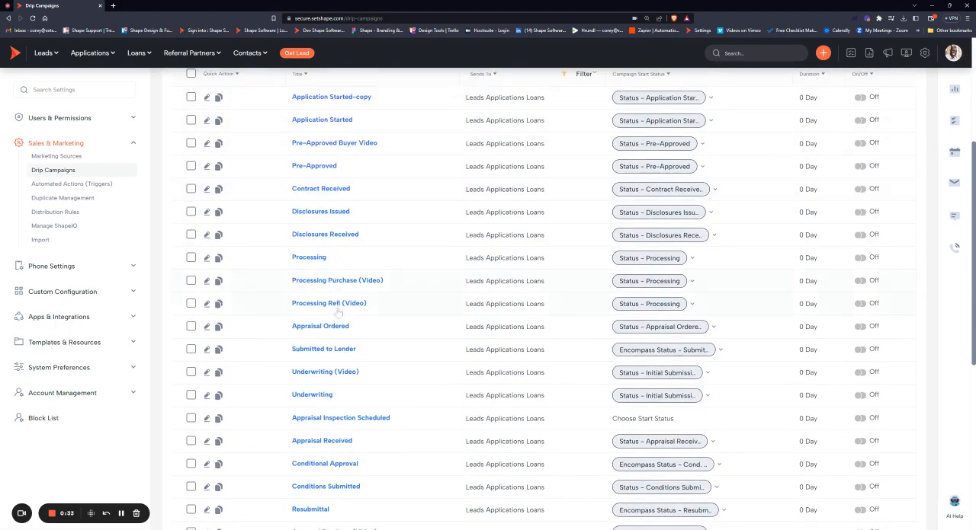
{"action": "scroll", "scroll_direction": "down", "scroll_amount": 3}
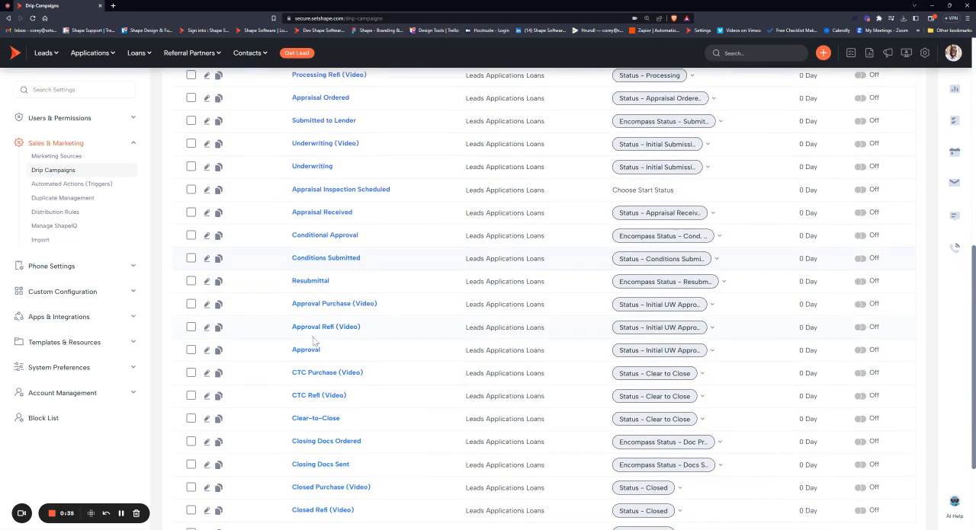
{"action": "scroll", "scroll_direction": "down", "scroll_amount": 3}
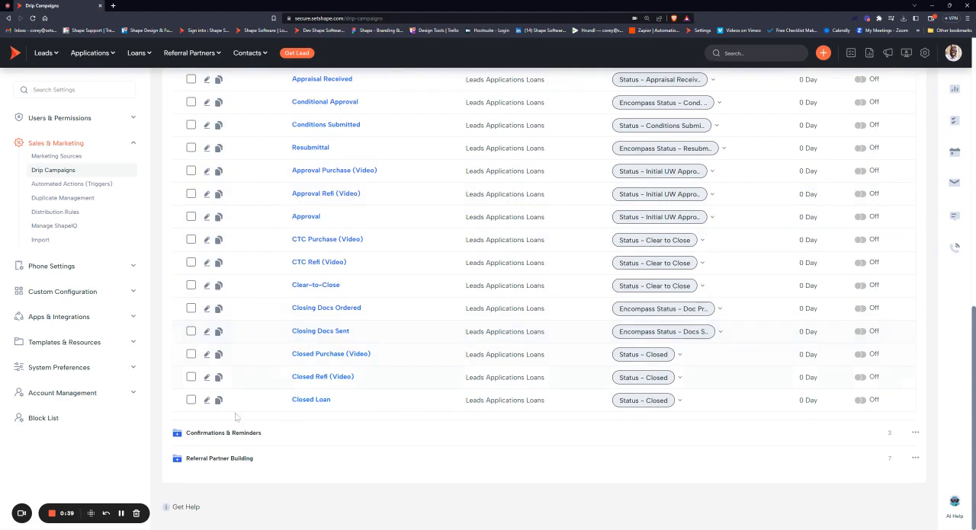
{"action": "scroll", "scroll_direction": "down", "scroll_amount": 3}
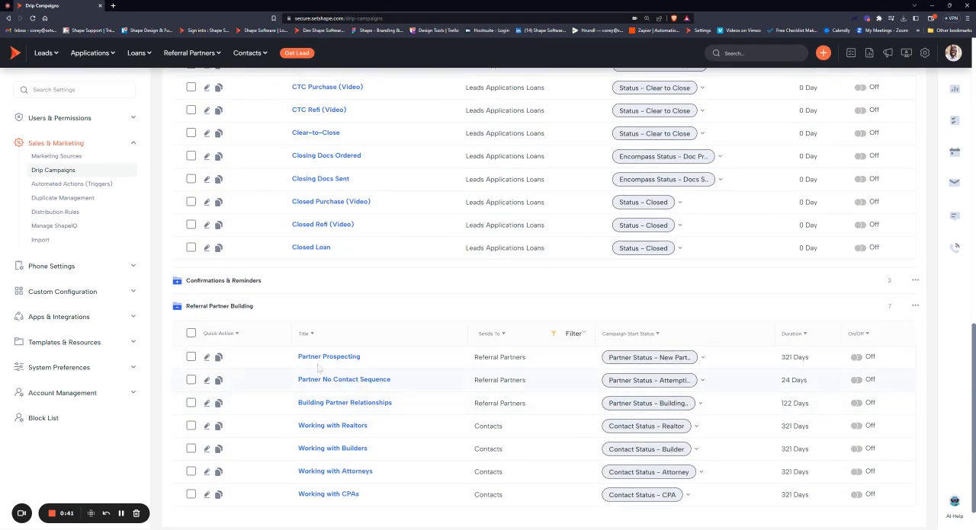
{"action": "mouse_move", "coordinate": [327, 457]}
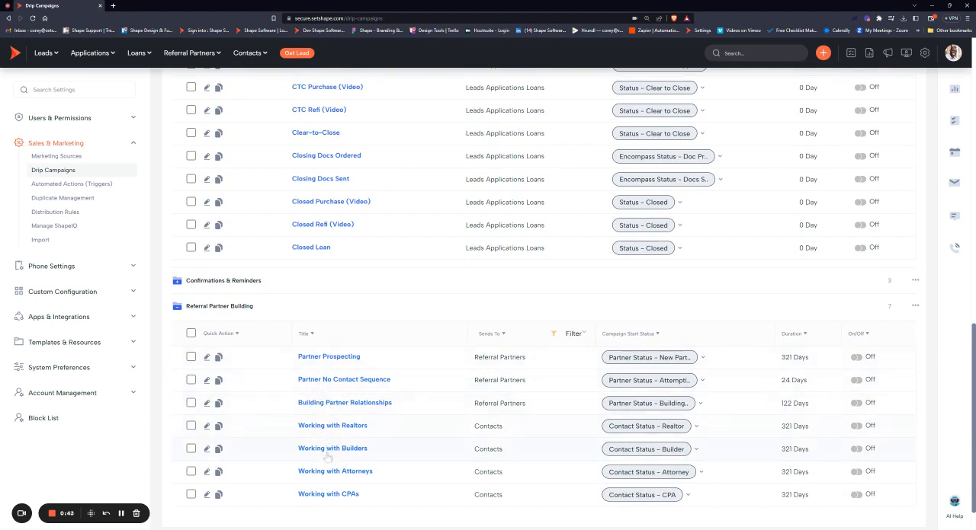
{"action": "scroll", "scroll_direction": "up", "scroll_amount": 3}
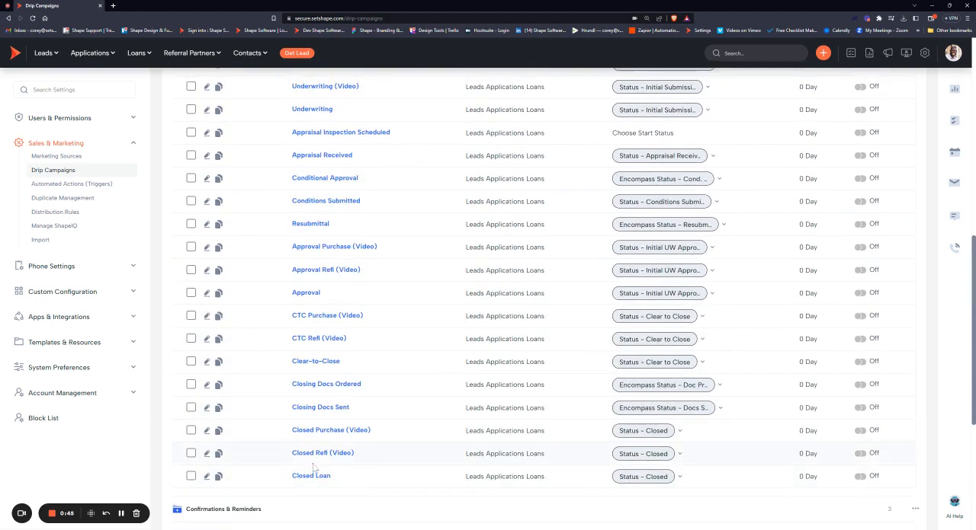
{"action": "scroll", "scroll_direction": "up", "scroll_amount": 3}
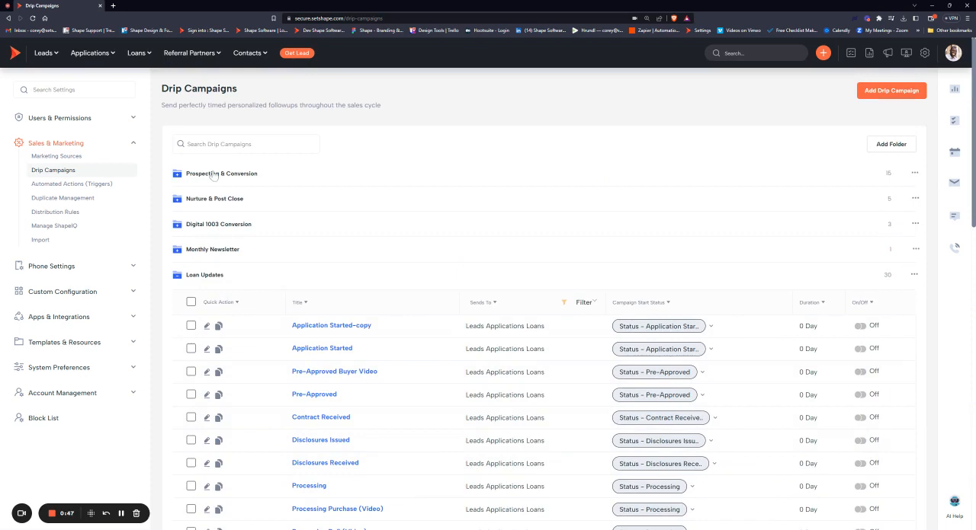
Expand Prospecting & Conversion to list its fifteen campaigns, including New Lead High Engagement.
{"action": "left_click", "coordinate": [221, 174]}
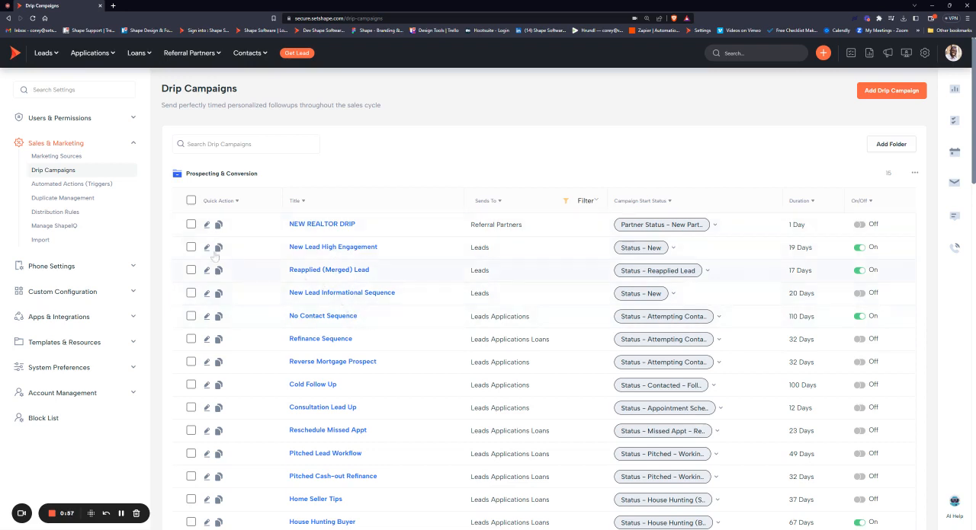
{"action": "mouse_move", "coordinate": [219, 247]}
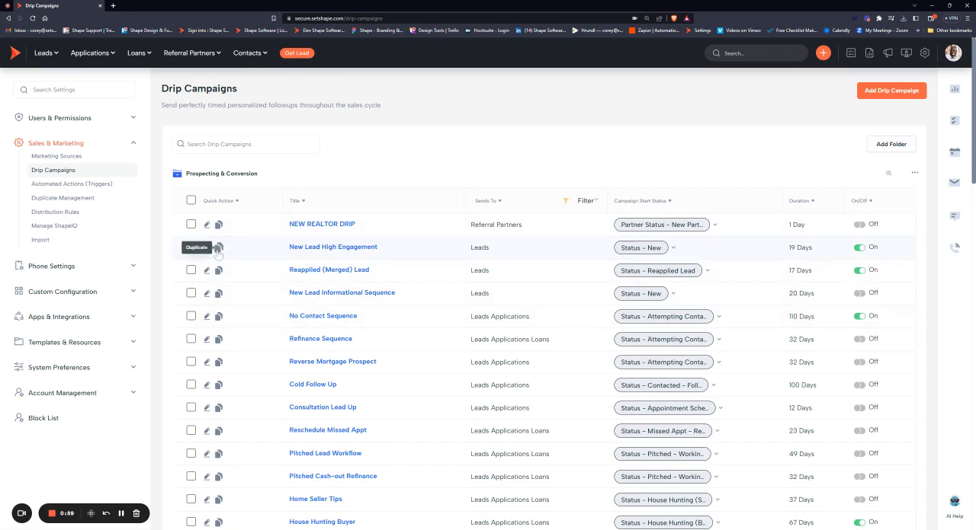
{"action": "mouse_move", "coordinate": [352, 258]}
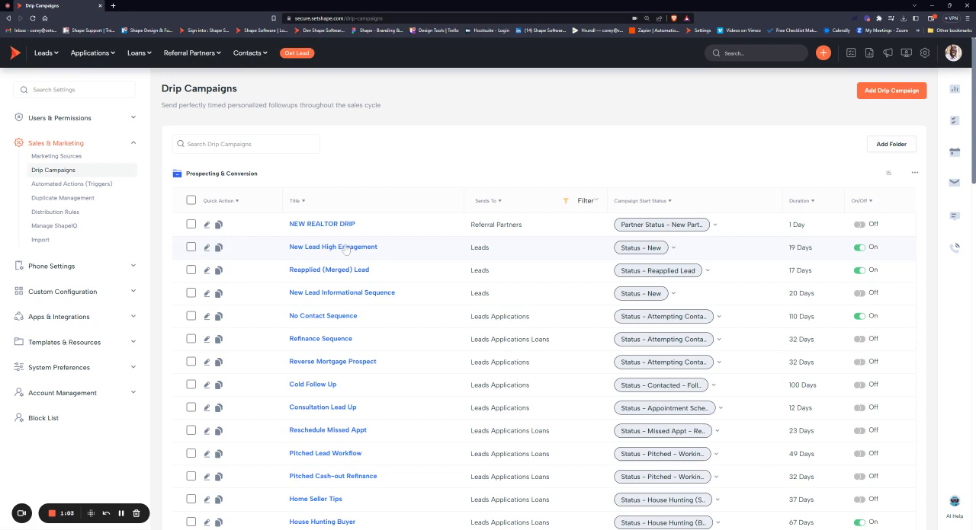
{"action": "mouse_move", "coordinate": [385, 257]}
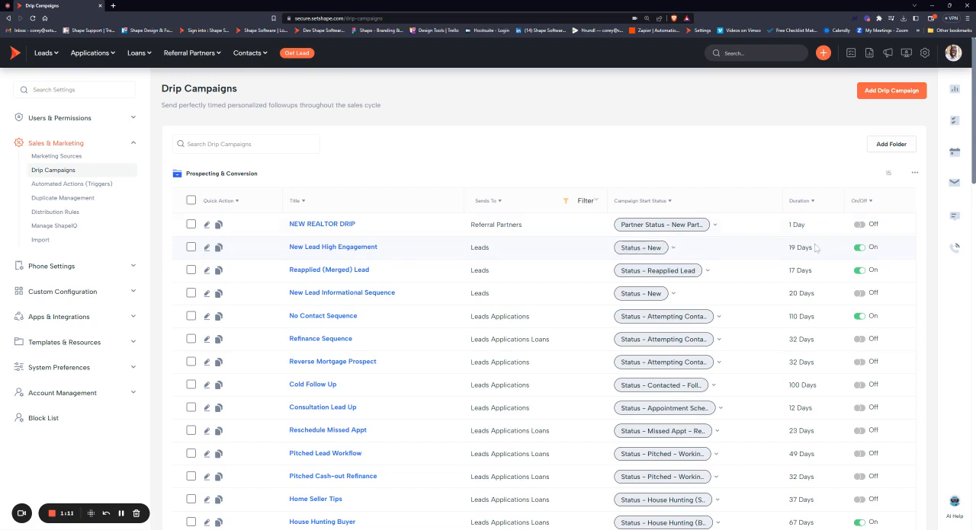
{"action": "left_click", "coordinate": [859, 247]}
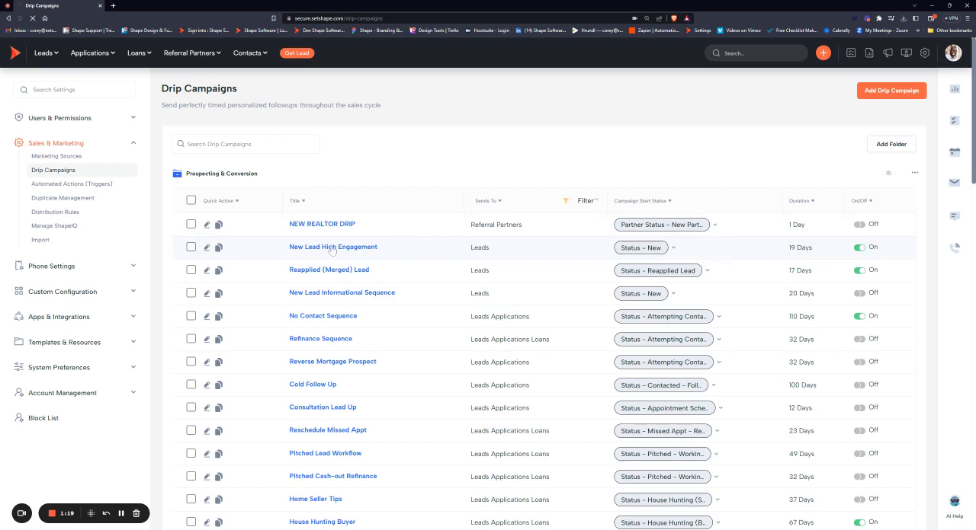
Open the Drip Campaign Settings page for New Lead High Engagement.
{"action": "left_click", "coordinate": [333, 247]}
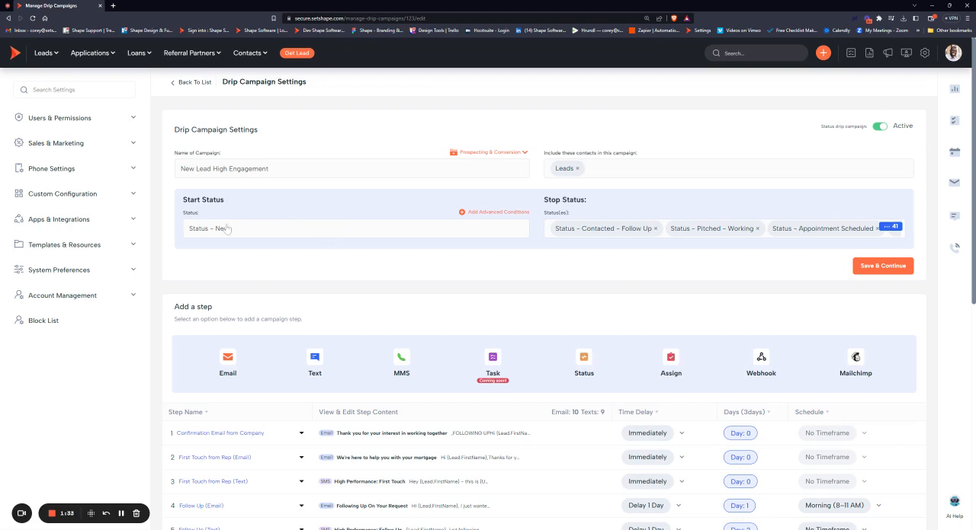
{"action": "mouse_move", "coordinate": [228, 227]}
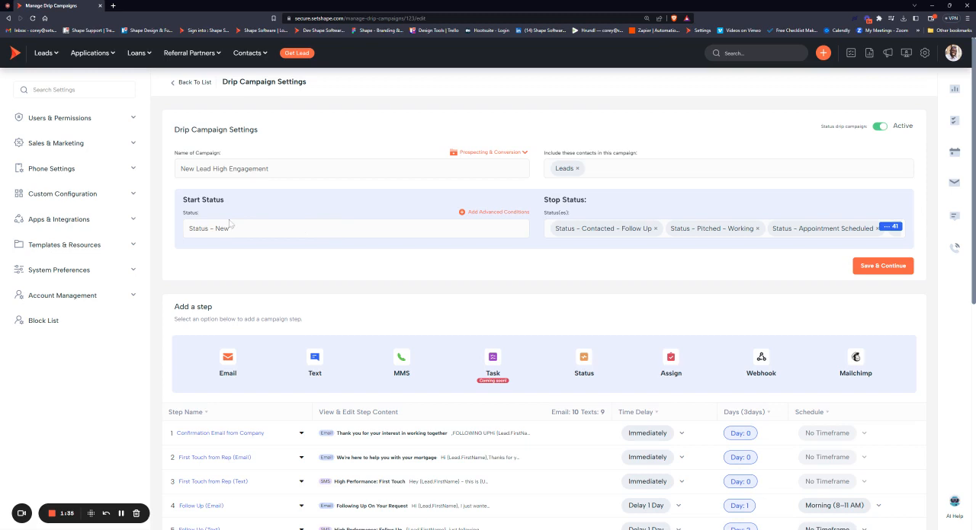
{"action": "mouse_move", "coordinate": [177, 275]}
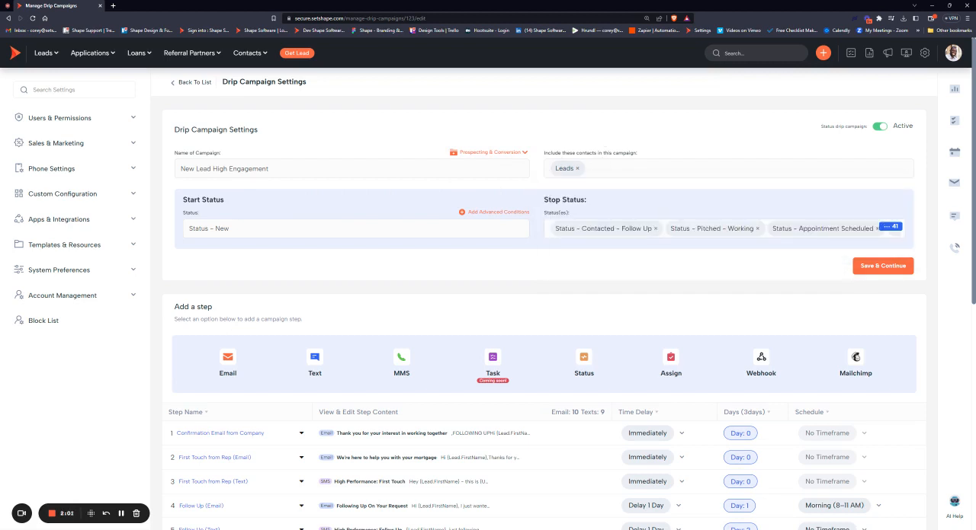
{"action": "mouse_move", "coordinate": [592, 138]}
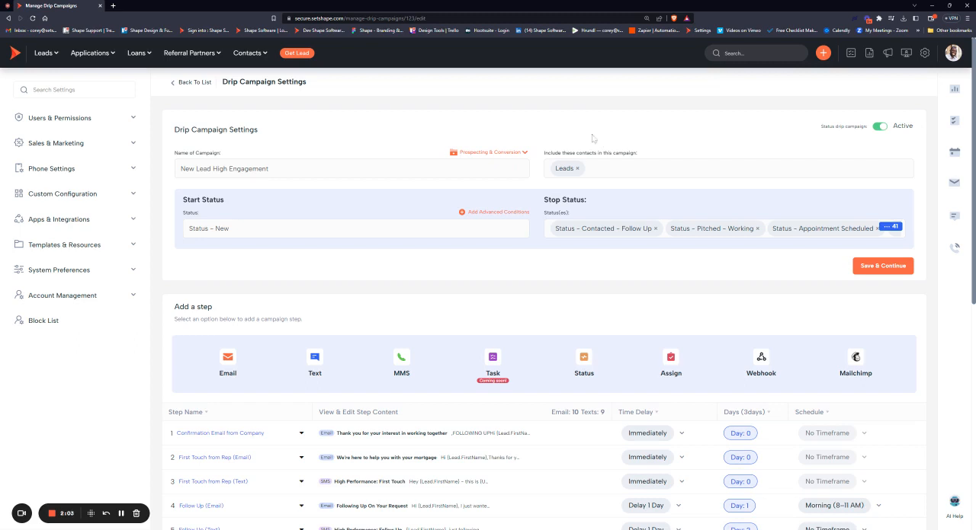
{"action": "mouse_move", "coordinate": [183, 199]}
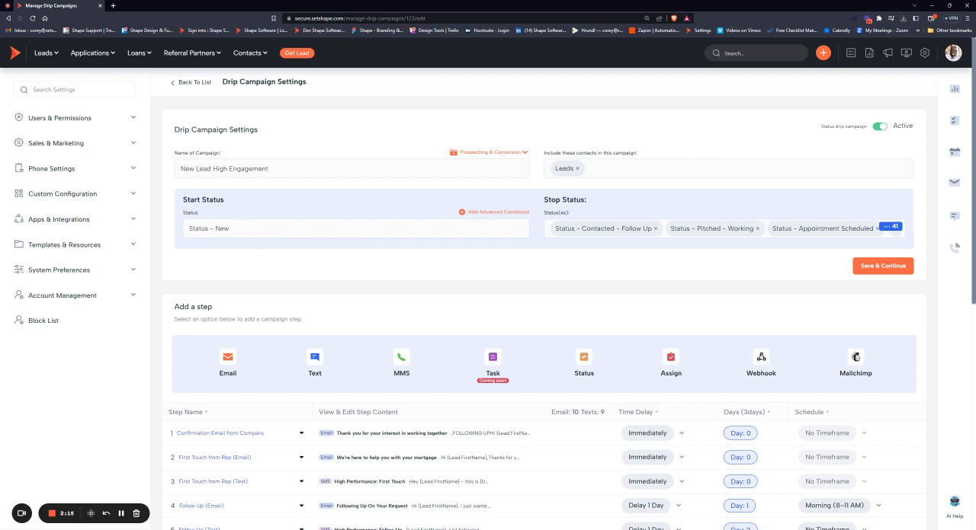
{"action": "mouse_move", "coordinate": [635, 250]}
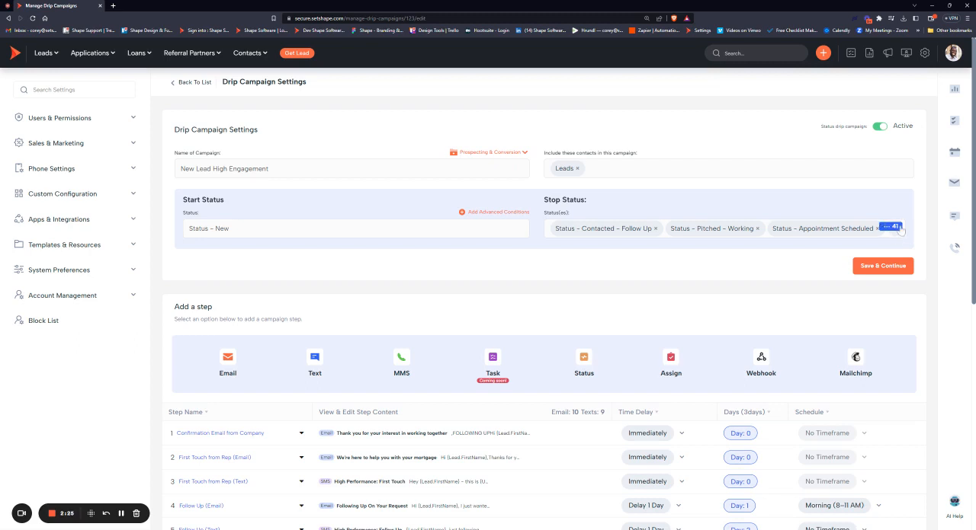
{"action": "left_click", "coordinate": [890, 227]}
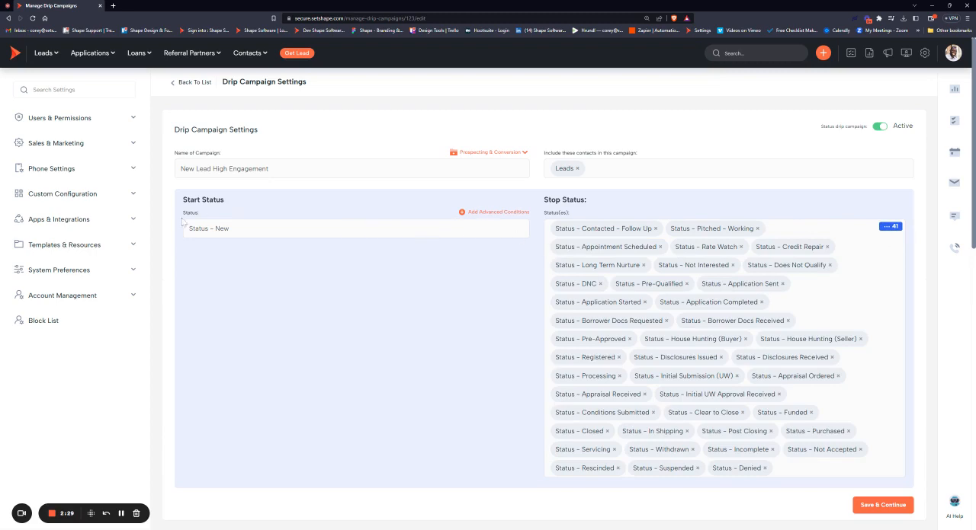
{"action": "scroll", "scroll_direction": "down", "scroll_amount": 3}
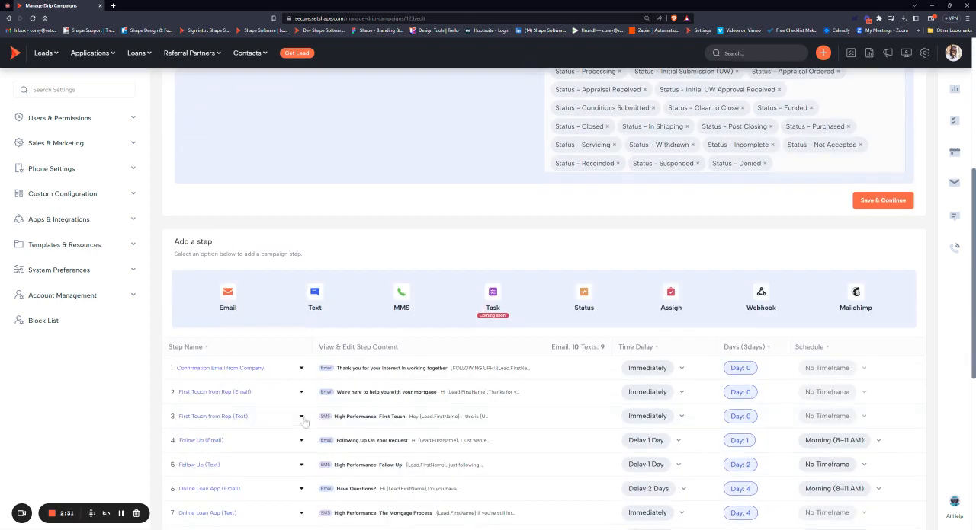
{"action": "scroll", "scroll_direction": "down", "scroll_amount": 3}
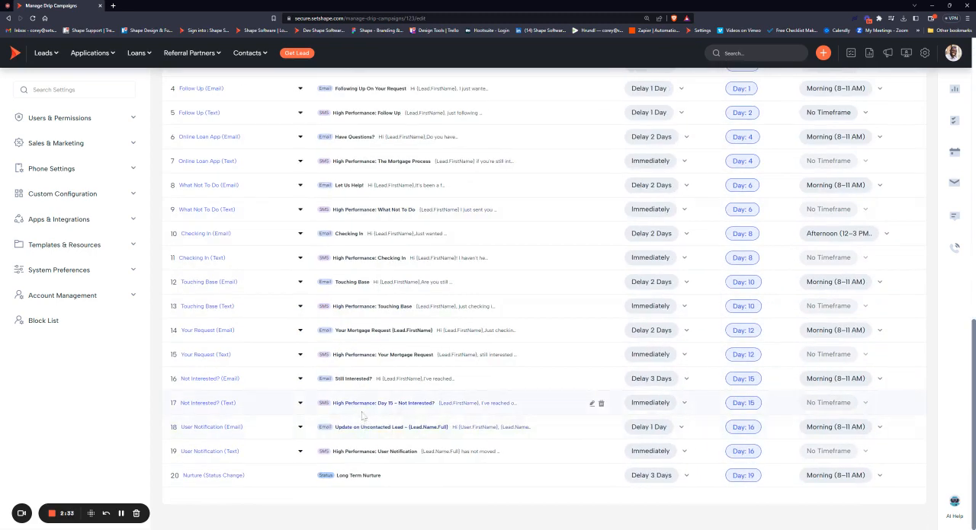
{"action": "scroll", "scroll_direction": "up", "scroll_amount": 3}
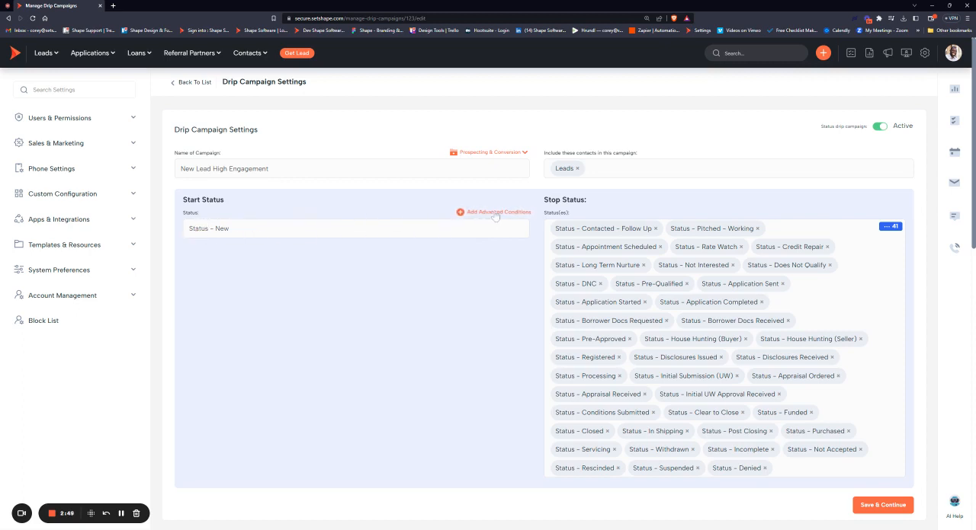
Add an advanced condition requiring the Purchase tag and enable the Advanced Run Schedule.
{"action": "left_click", "coordinate": [494, 212]}
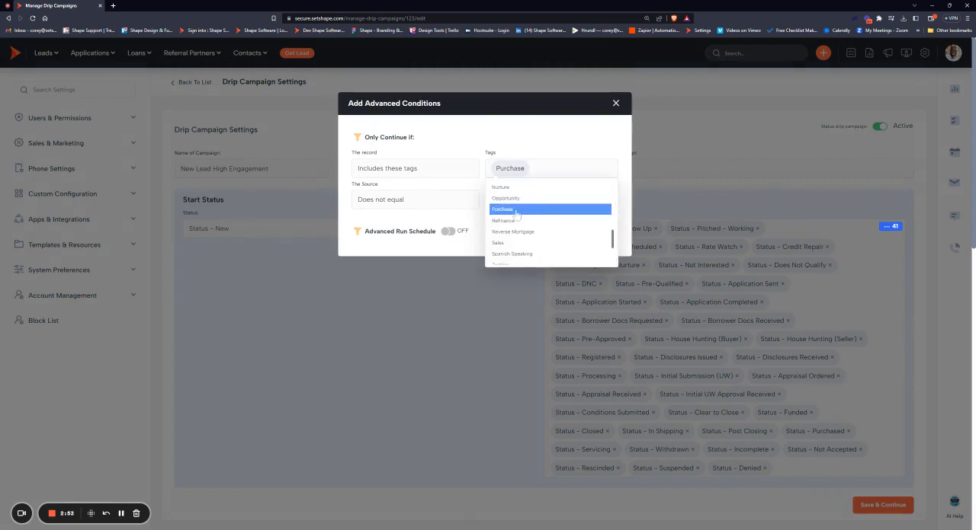
{"action": "left_click", "coordinate": [503, 220]}
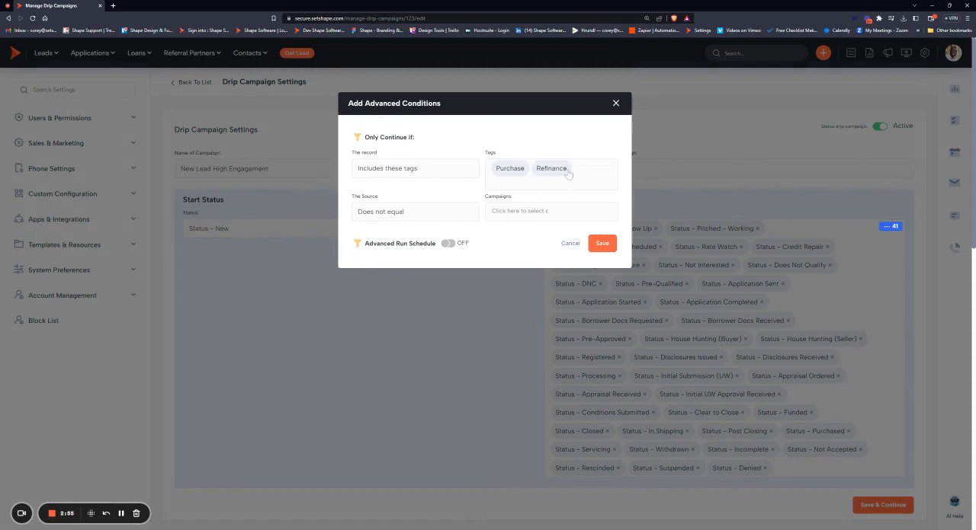
{"action": "left_click", "coordinate": [566, 168]}
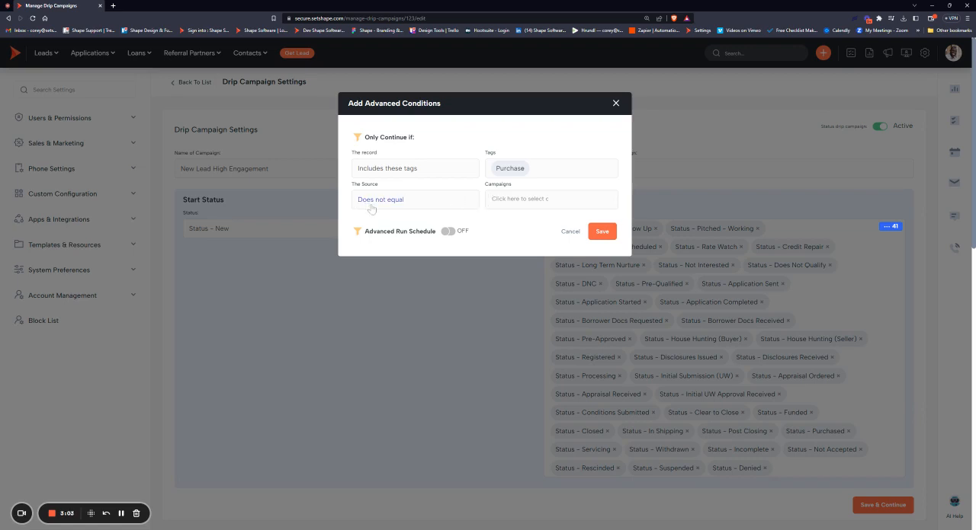
{"action": "left_click", "coordinate": [550, 199]}
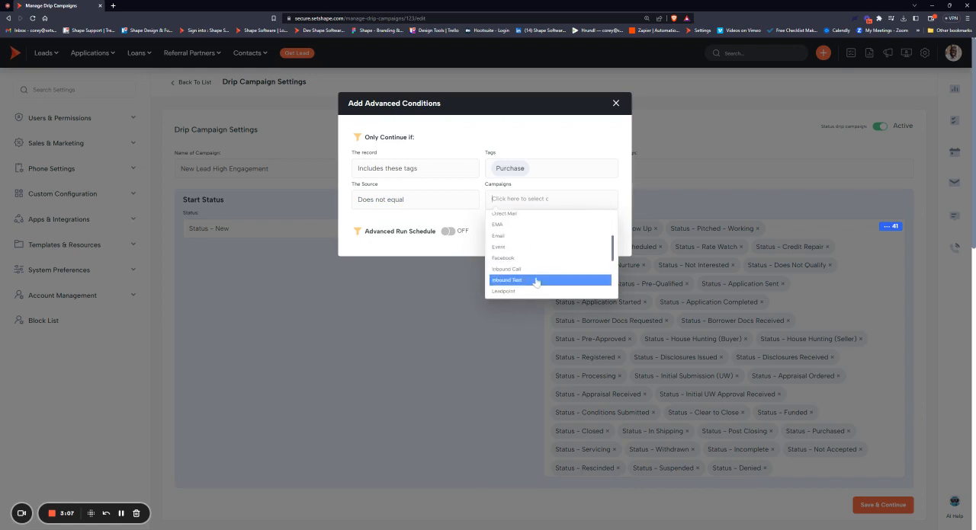
{"action": "mouse_move", "coordinate": [497, 236]}
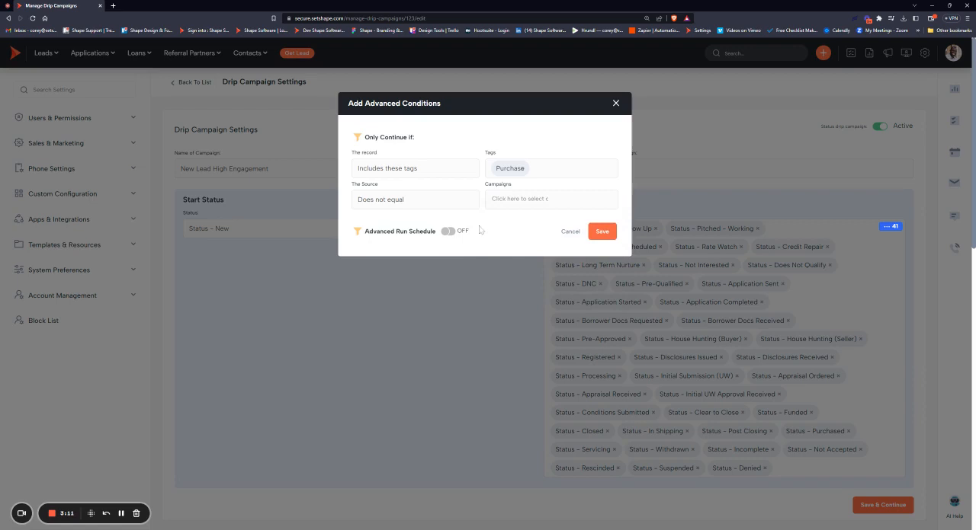
{"action": "left_click", "coordinate": [451, 231]}
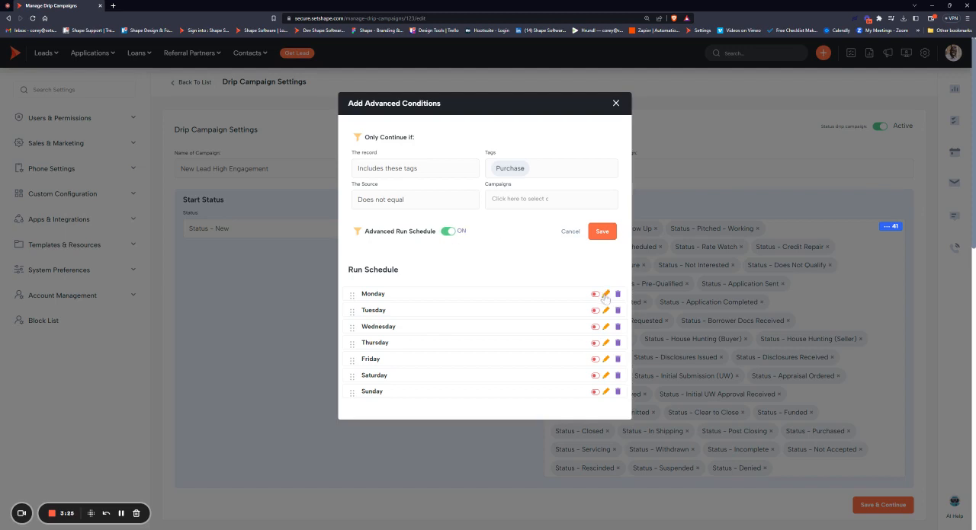
Set Monday's run window to 8:00am–5:00pm, save it, and close advanced conditions.
{"action": "left_click", "coordinate": [605, 294]}
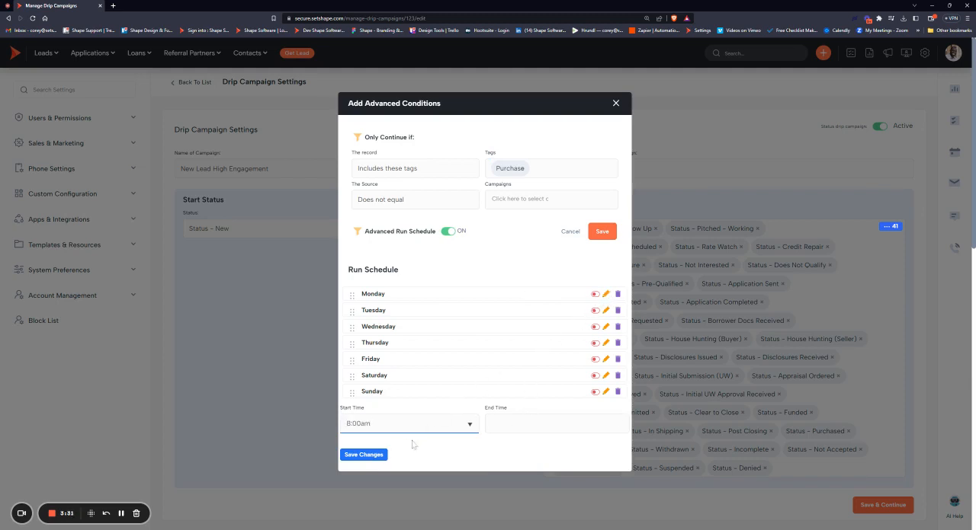
{"action": "left_click", "coordinate": [553, 424]}
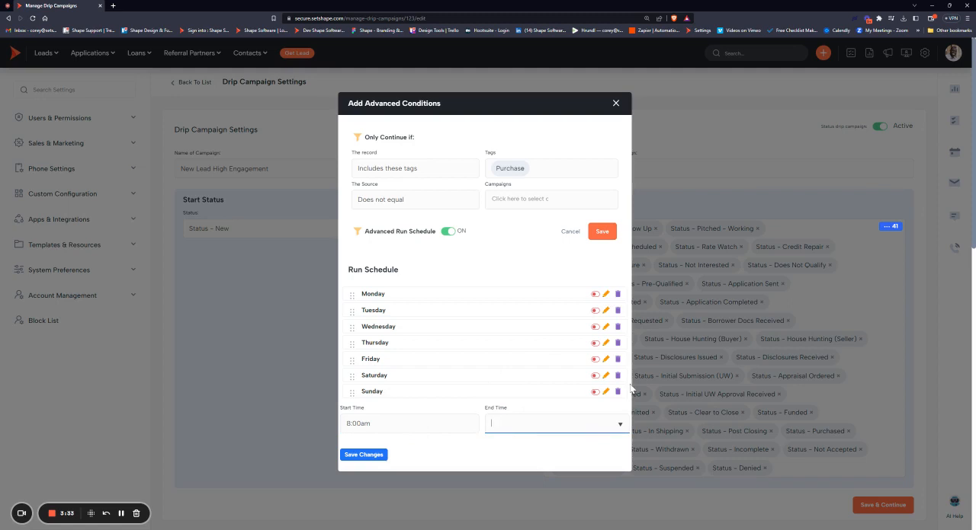
{"action": "type", "text": "5:00pm"}
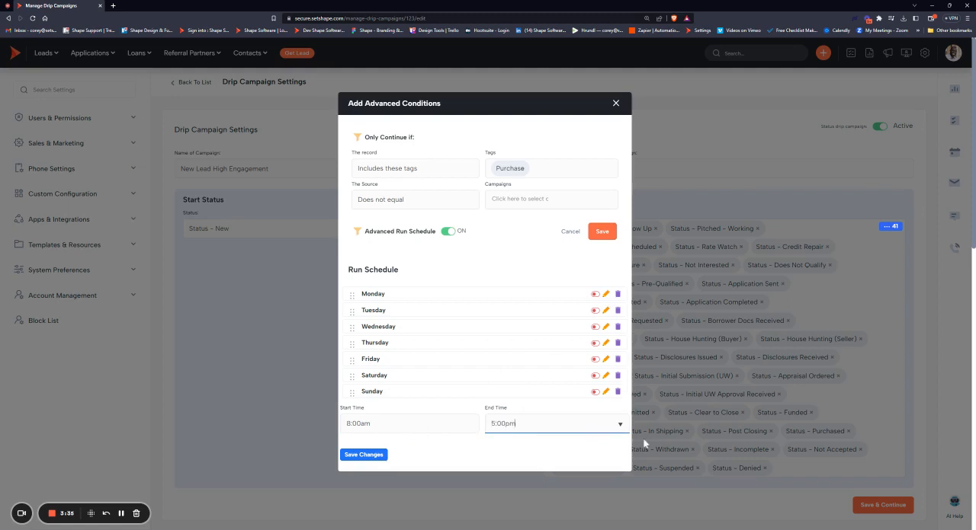
{"action": "left_click", "coordinate": [364, 455]}
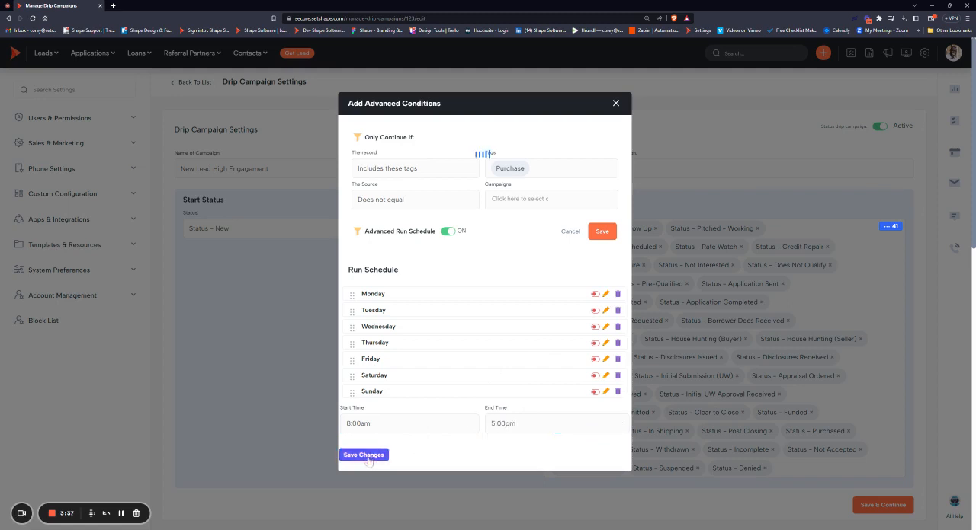
{"action": "left_click", "coordinate": [363, 455]}
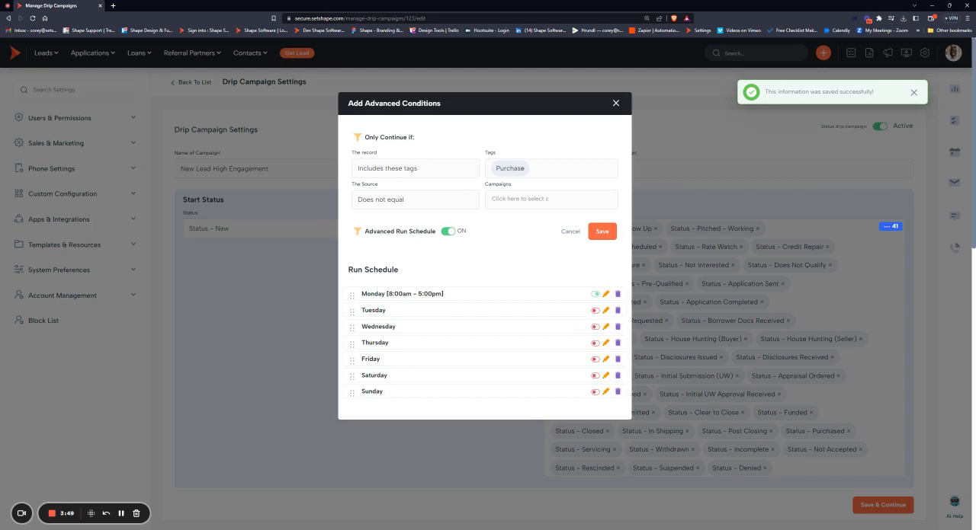
{"action": "mouse_move", "coordinate": [574, 297]}
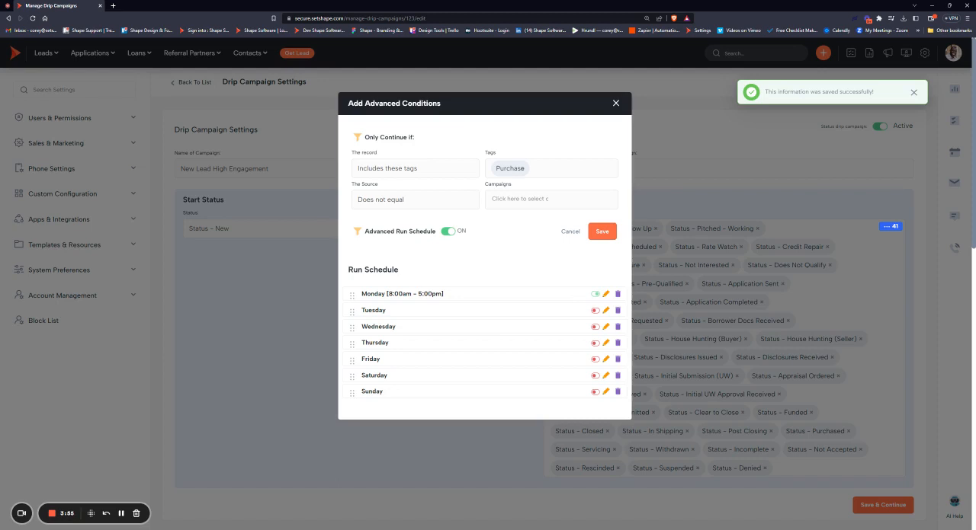
{"action": "left_click", "coordinate": [449, 231]}
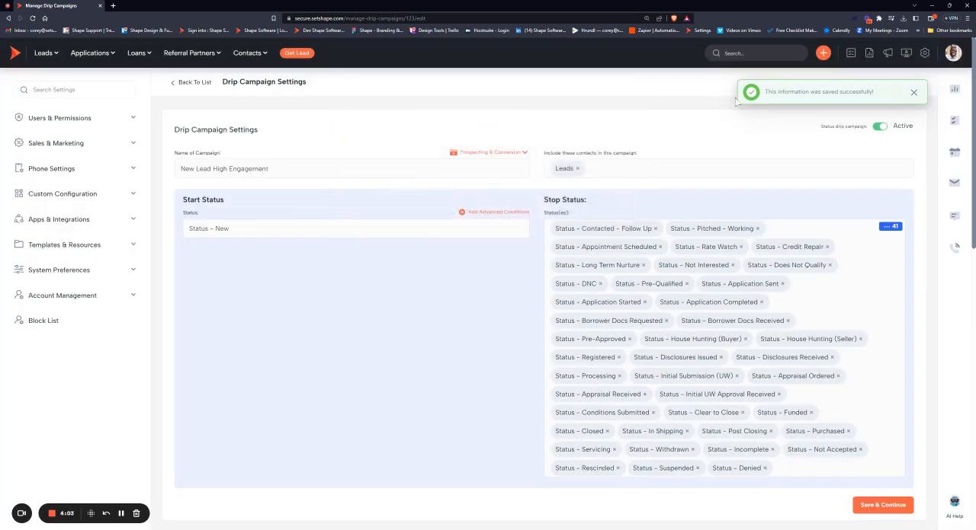
{"action": "scroll", "scroll_direction": "down", "scroll_amount": 3}
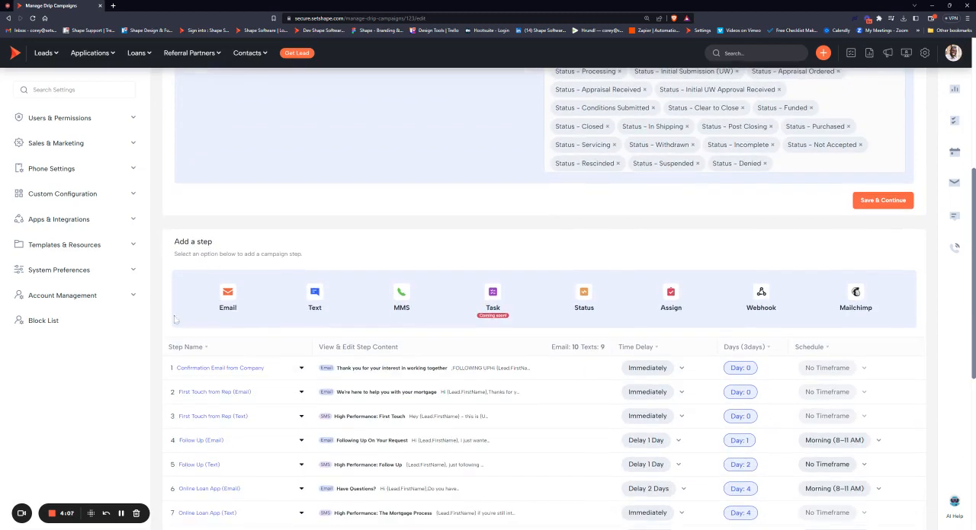
{"action": "scroll", "scroll_direction": "down", "scroll_amount": 3}
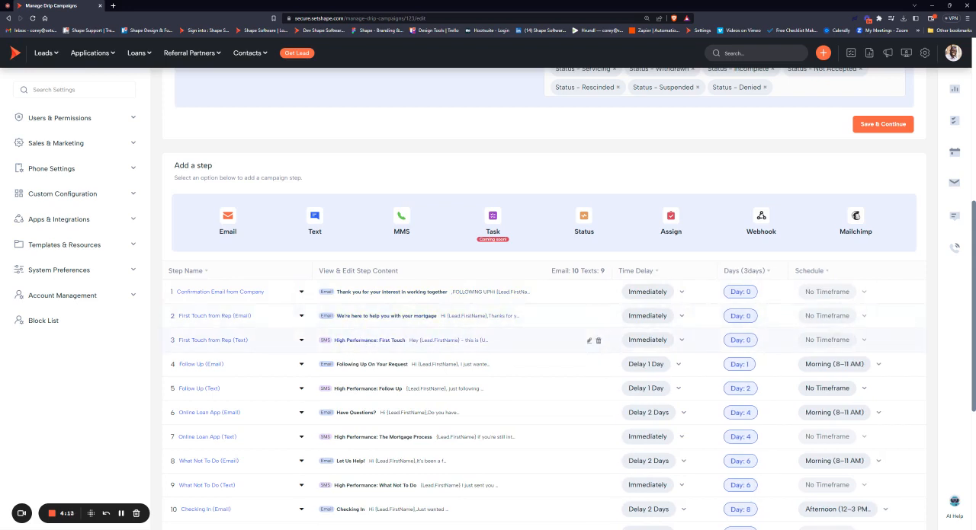
{"action": "mouse_move", "coordinate": [227, 221]}
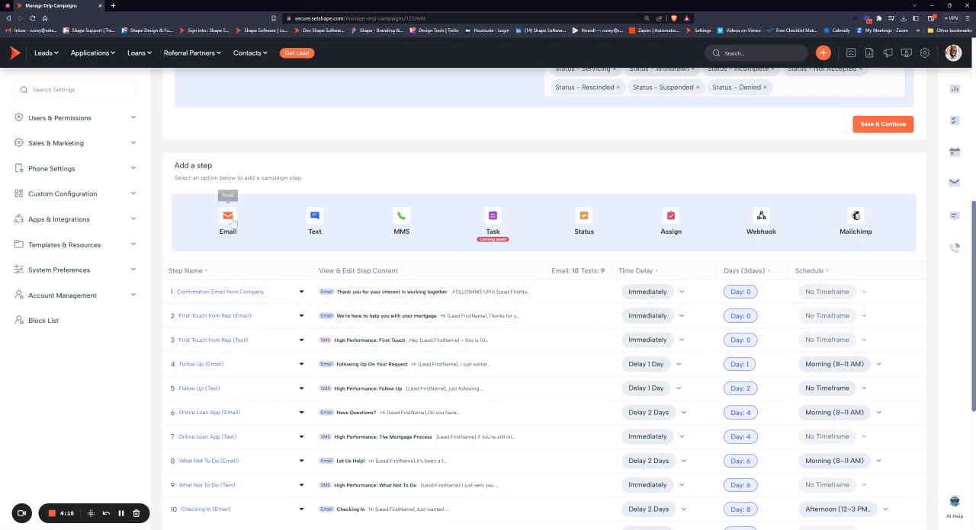
{"action": "mouse_move", "coordinate": [486, 223]}
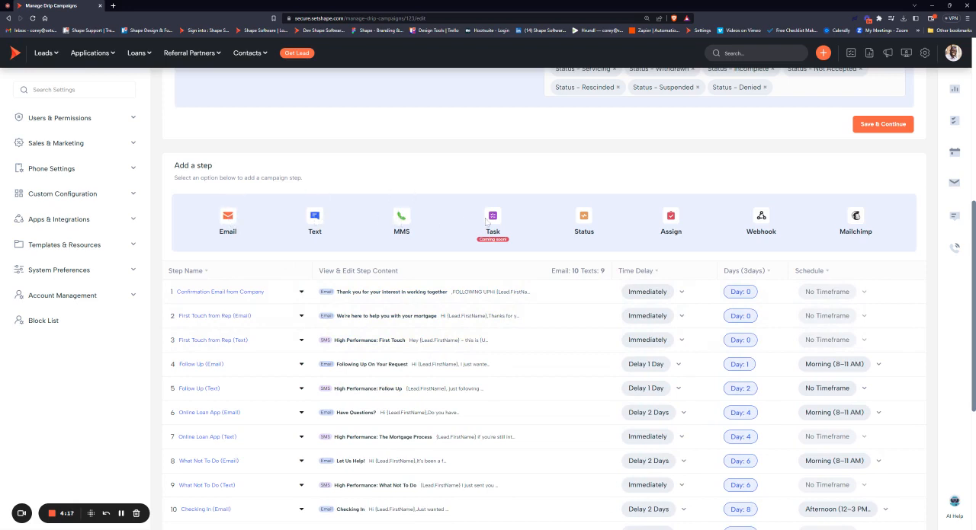
{"action": "mouse_move", "coordinate": [597, 221]}
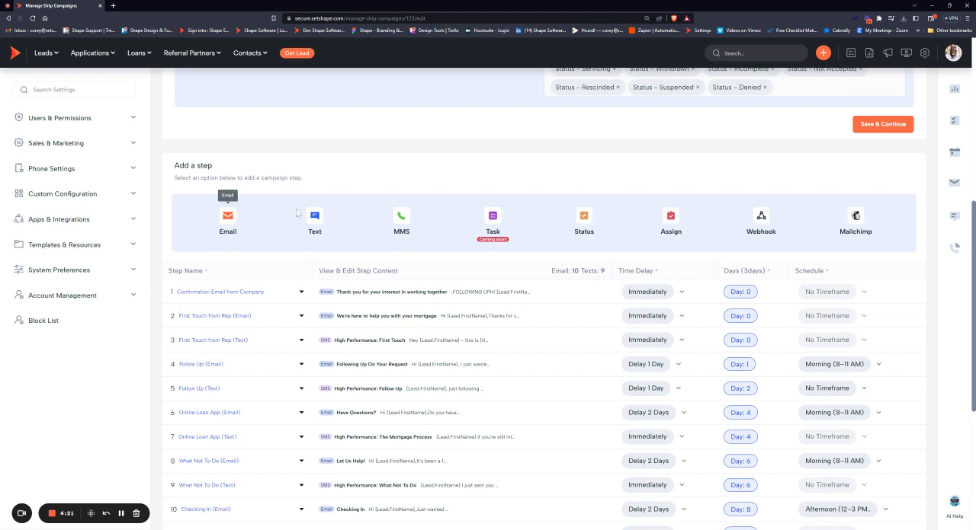
{"action": "mouse_move", "coordinate": [314, 221]}
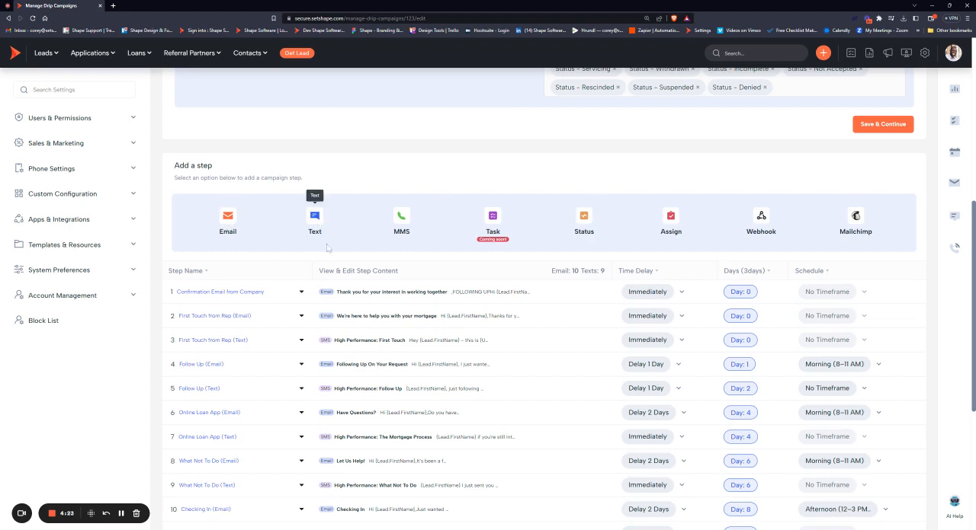
{"action": "mouse_move", "coordinate": [581, 213]}
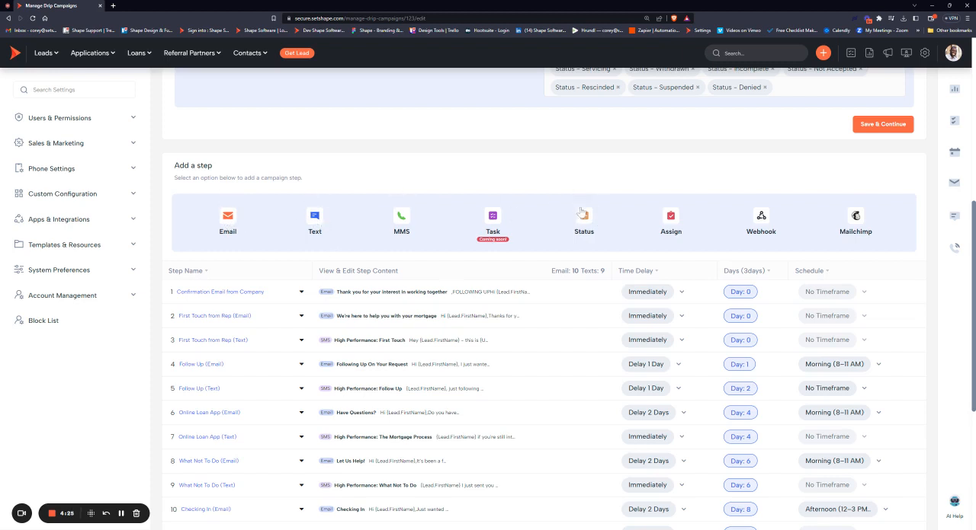
{"action": "scroll", "scroll_direction": "down", "scroll_amount": 3}
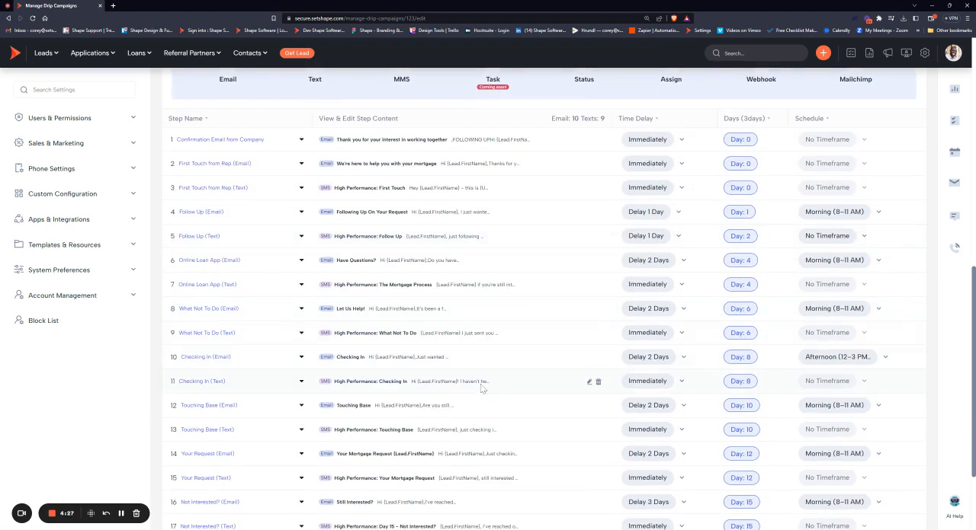
{"action": "scroll", "scroll_direction": "down", "scroll_amount": 3}
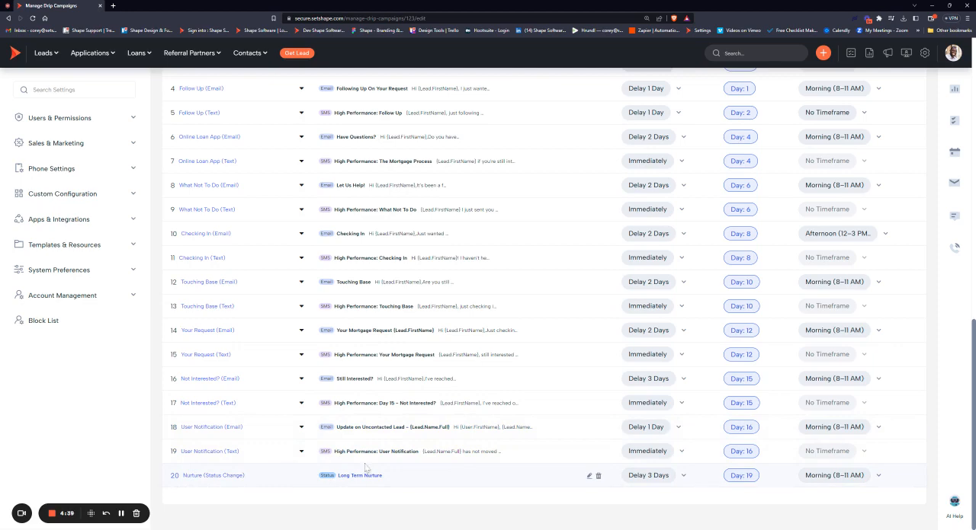
{"action": "scroll", "scroll_direction": "up", "scroll_amount": 3}
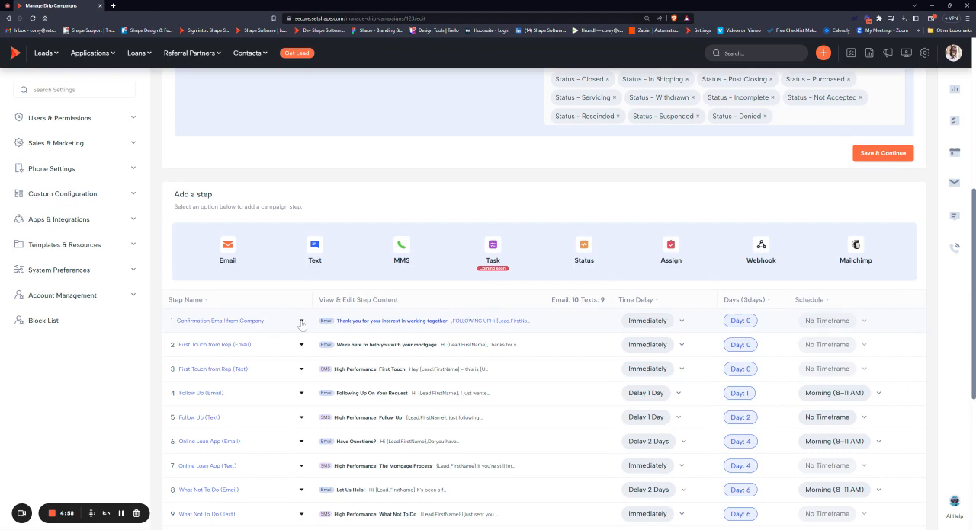
Expand step 1, Confirmation Email from Company, to preview its email.
{"action": "left_click", "coordinate": [301, 321]}
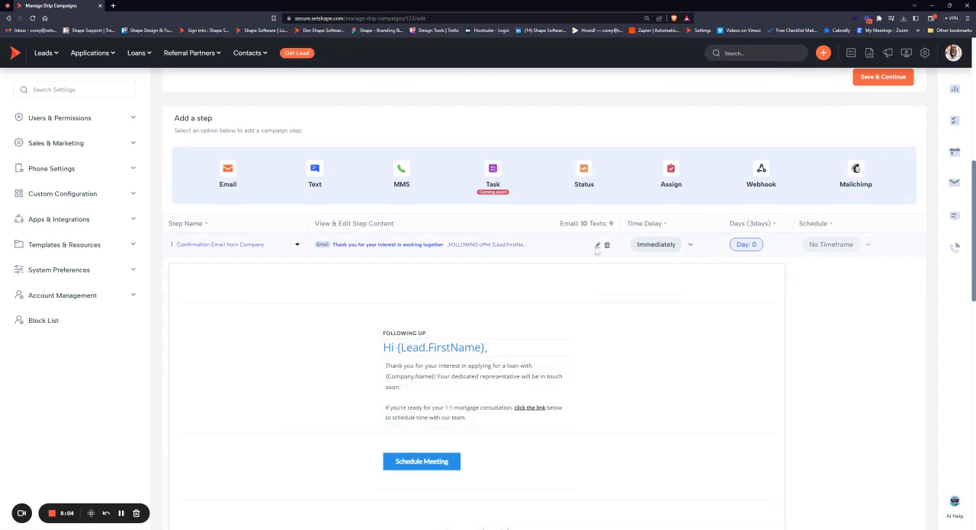
Edit the confirmation email step and show its personalized tokens list.
{"action": "left_click", "coordinate": [598, 244]}
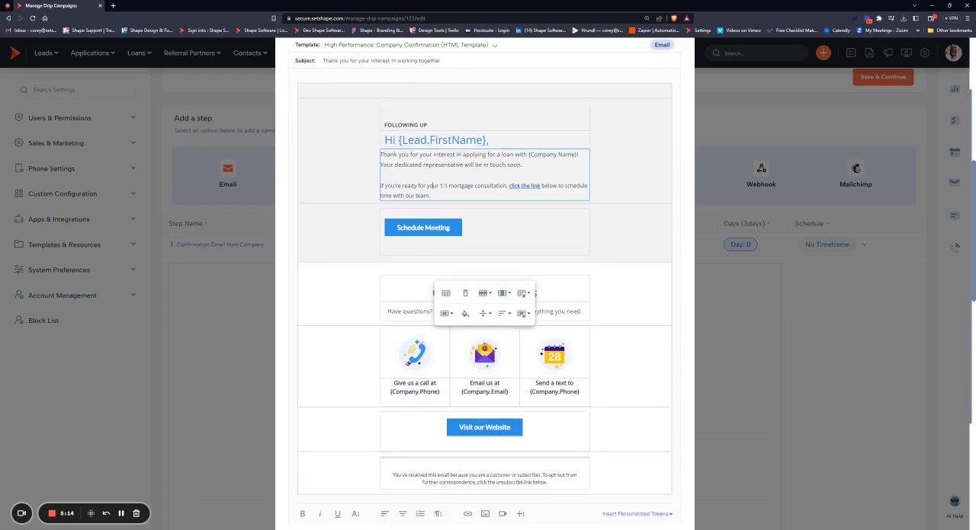
{"action": "scroll", "scroll_direction": "down", "scroll_amount": 3}
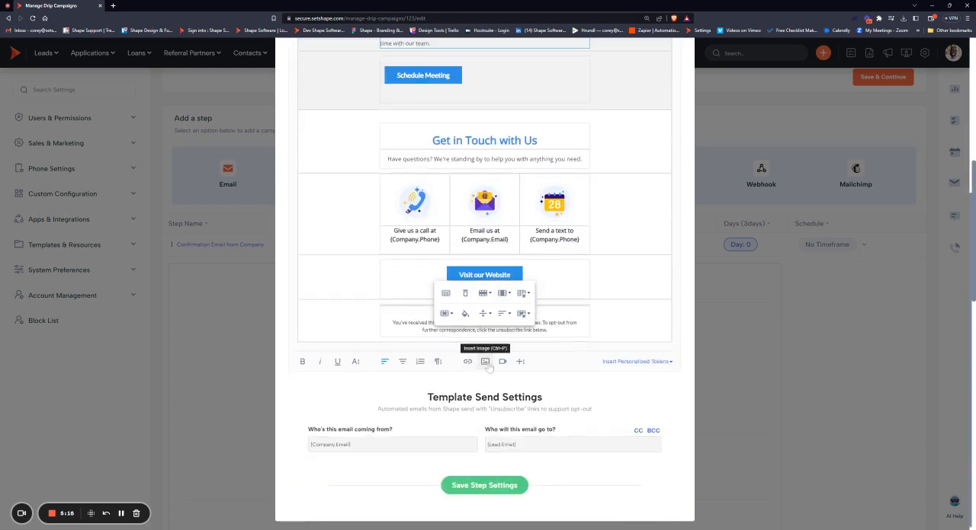
{"action": "mouse_move", "coordinate": [503, 361]}
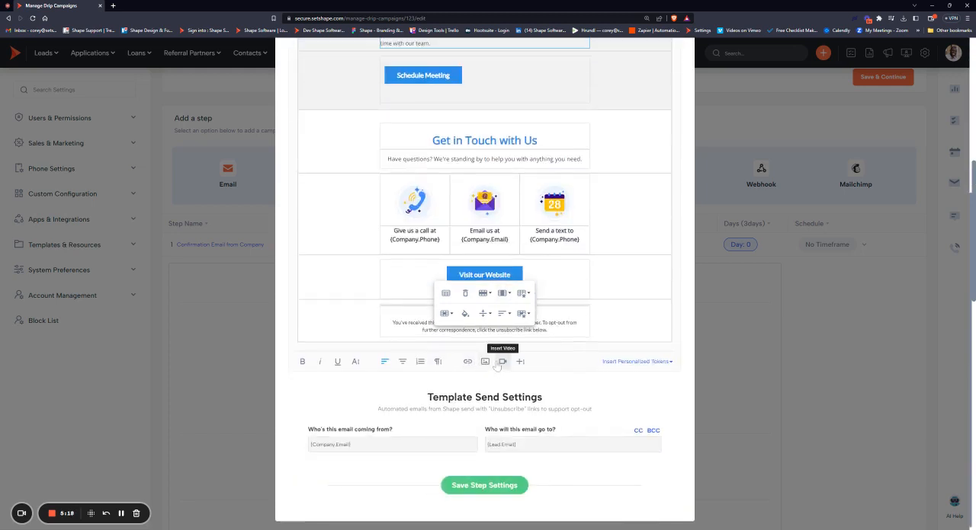
{"action": "mouse_move", "coordinate": [637, 372]}
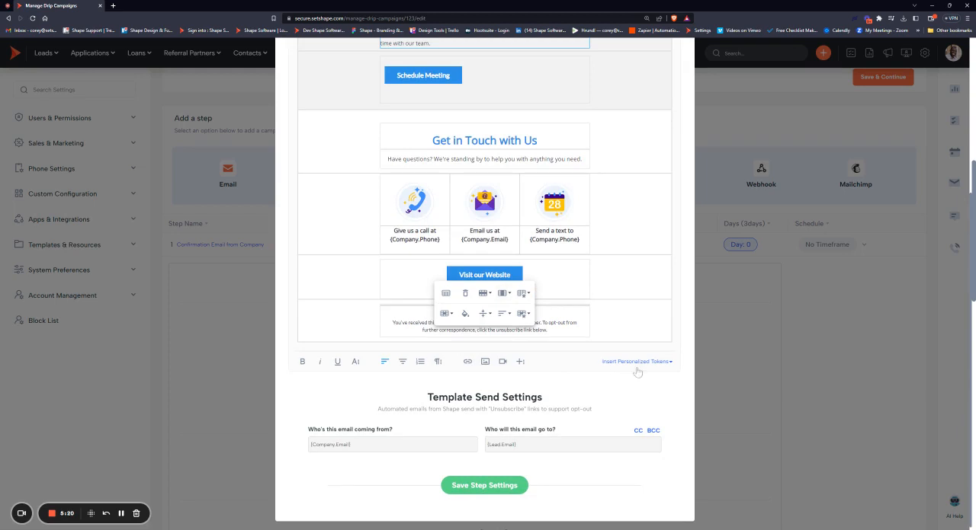
{"action": "left_click", "coordinate": [635, 361]}
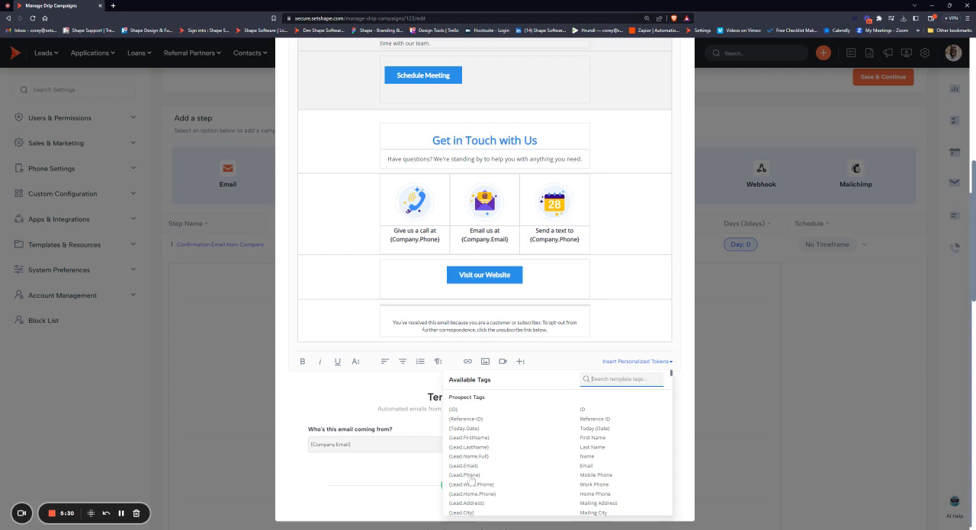
{"action": "mouse_move", "coordinate": [598, 406]}
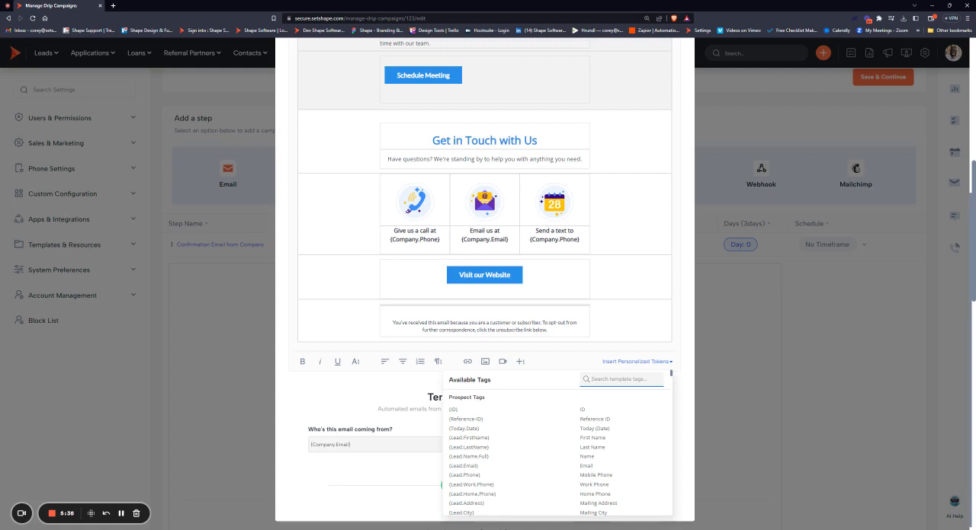
Insert the {Lead.LoanAmount} token into the confirmation email, then begin a new email step.
{"action": "type", "text": "loan amount"}
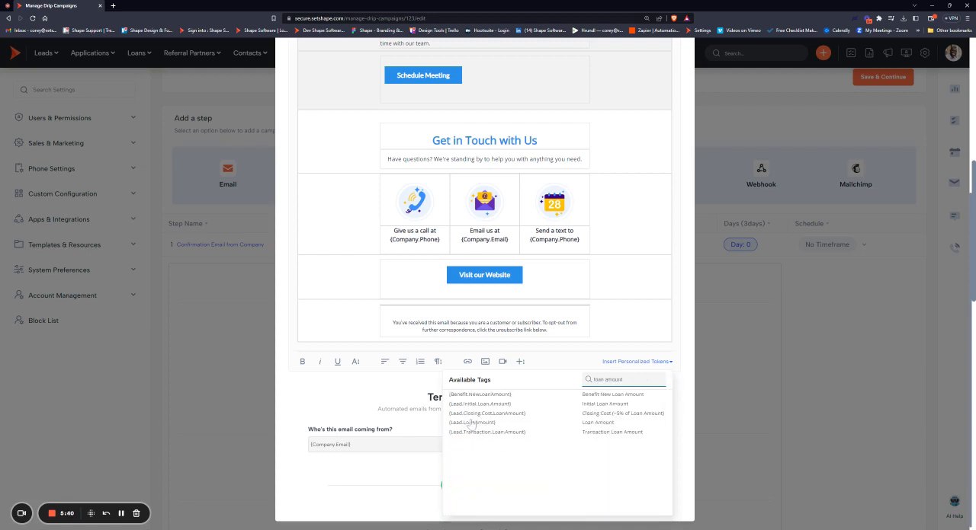
{"action": "left_click", "coordinate": [472, 423]}
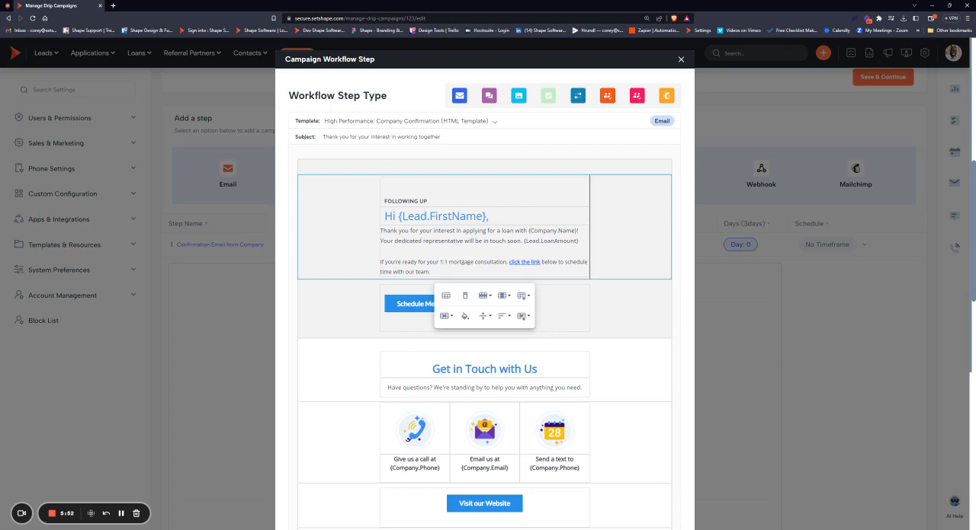
{"action": "scroll", "scroll_direction": "down", "scroll_amount": 3}
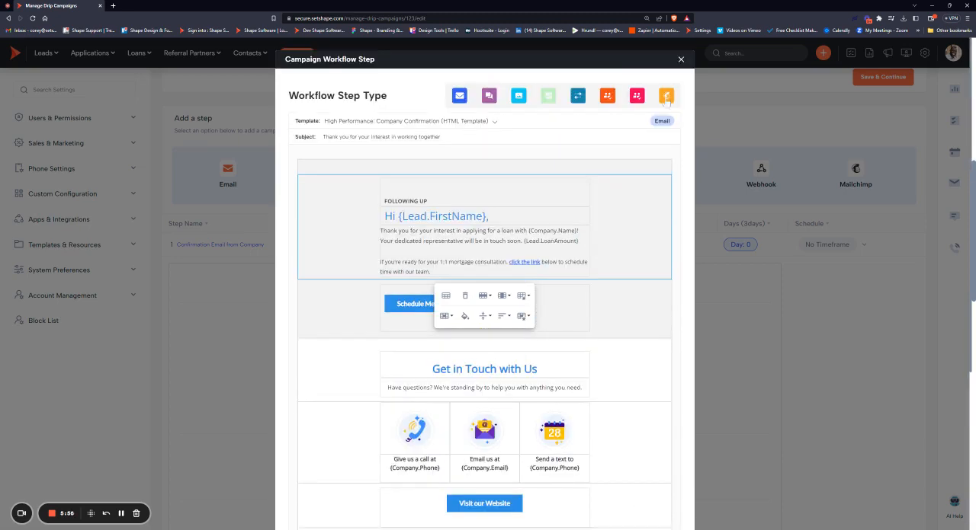
{"action": "left_click", "coordinate": [679, 60]}
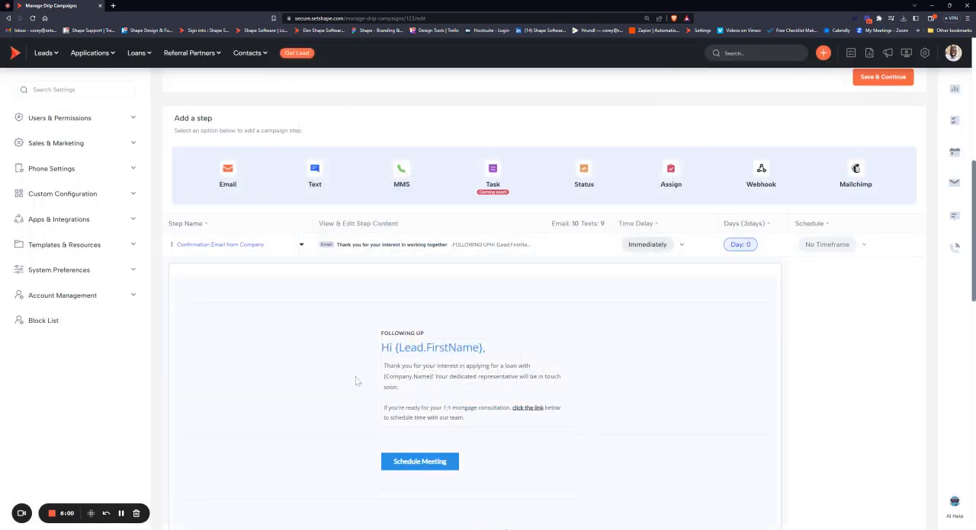
{"action": "mouse_move", "coordinate": [227, 169]}
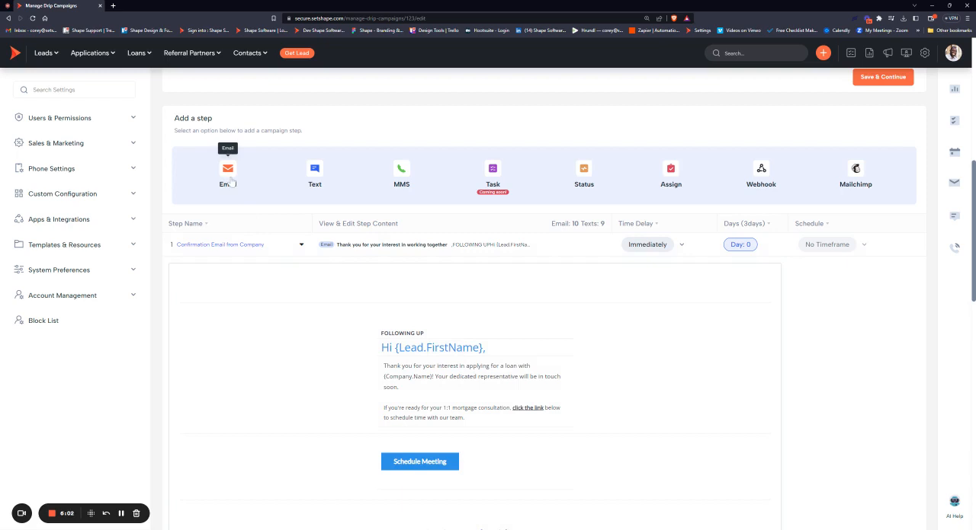
{"action": "left_click", "coordinate": [228, 171]}
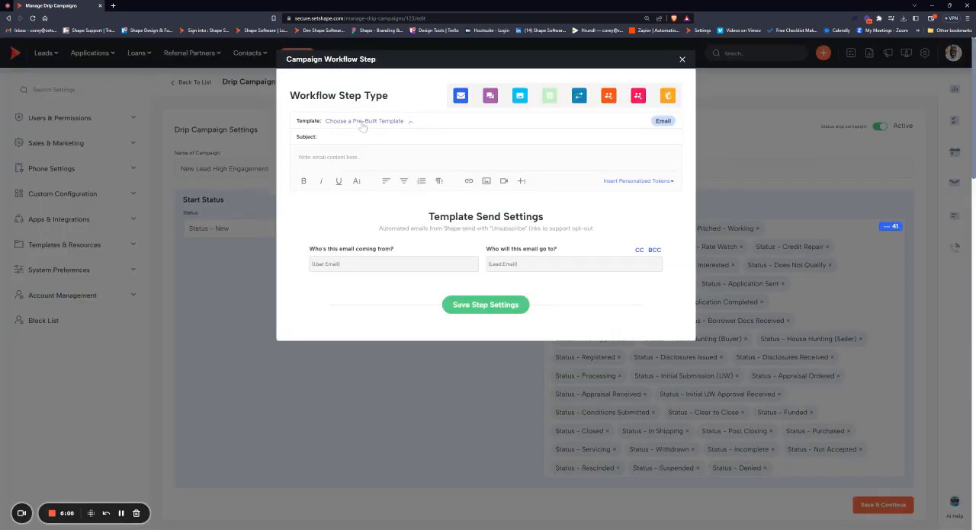
Add {Lead.Co-Borrower.Email} as a recipient of the new email and show CC/BCC fields.
{"action": "left_click", "coordinate": [366, 121]}
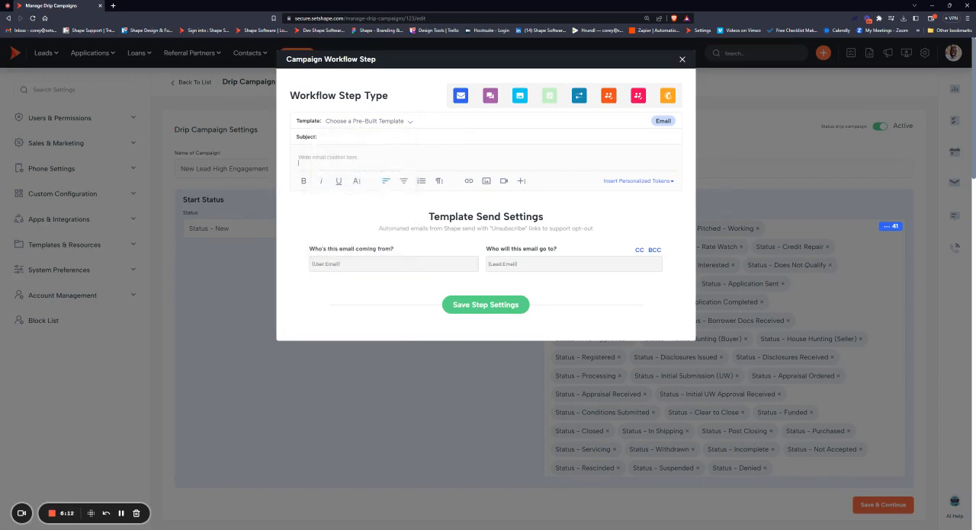
{"action": "mouse_move", "coordinate": [468, 181]}
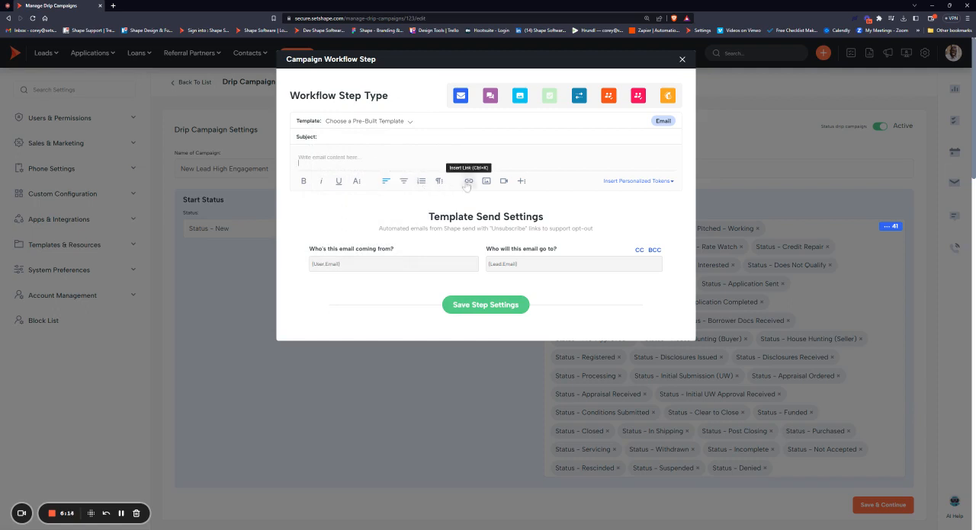
{"action": "mouse_move", "coordinate": [504, 182]}
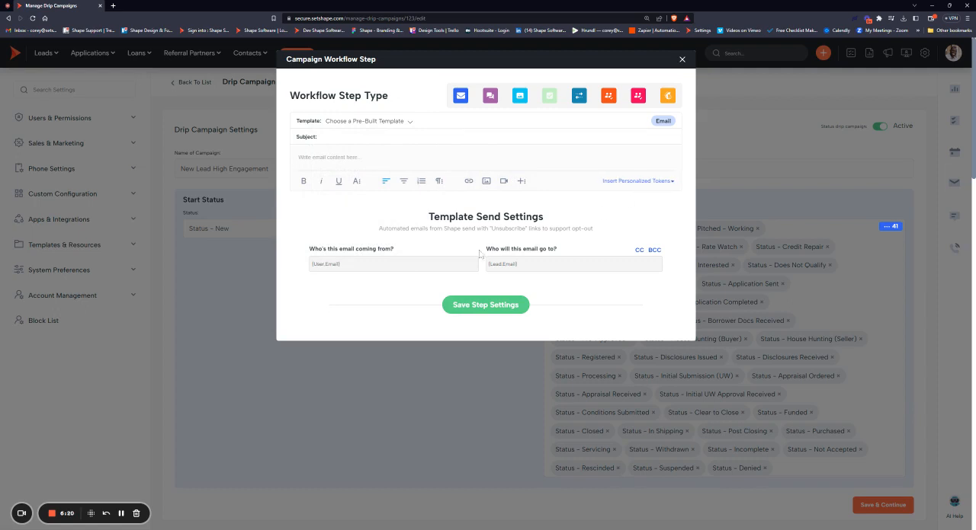
{"action": "mouse_move", "coordinate": [402, 257]}
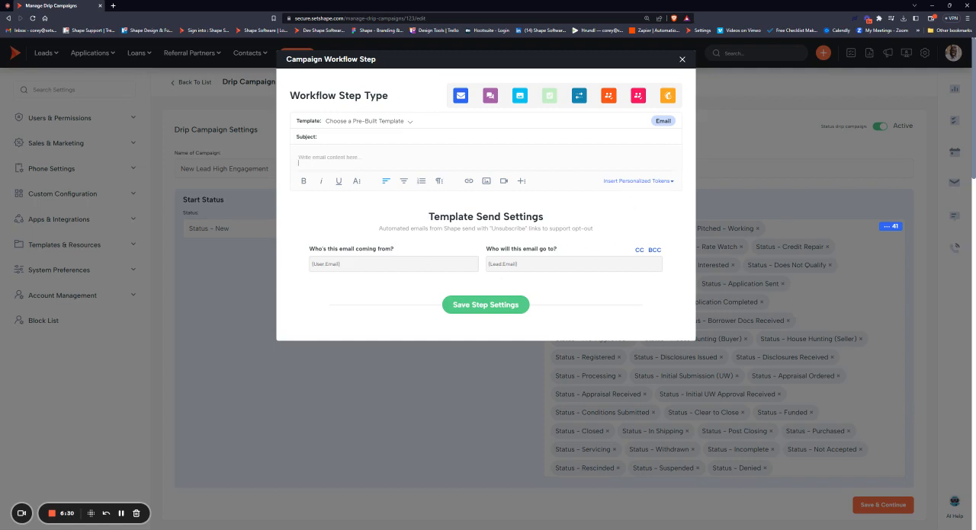
{"action": "mouse_move", "coordinate": [634, 190]}
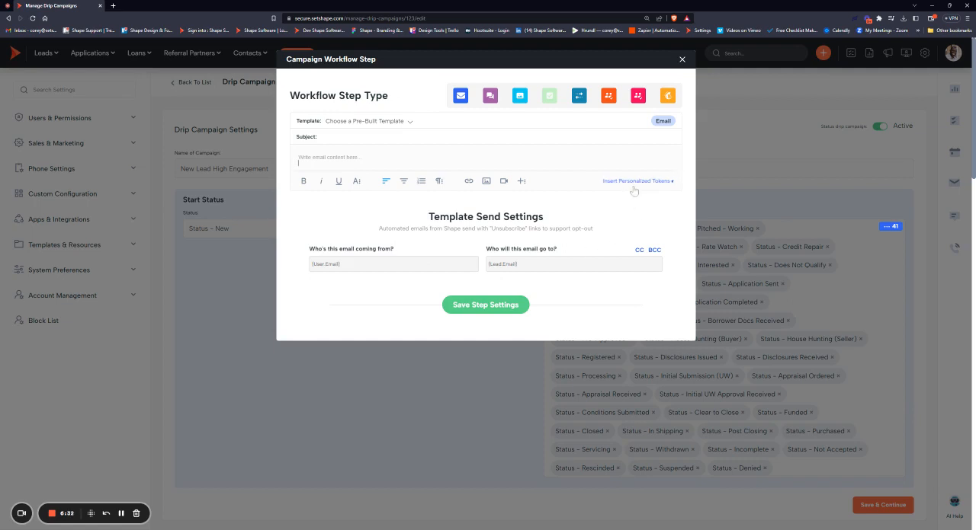
{"action": "left_click", "coordinate": [635, 180]}
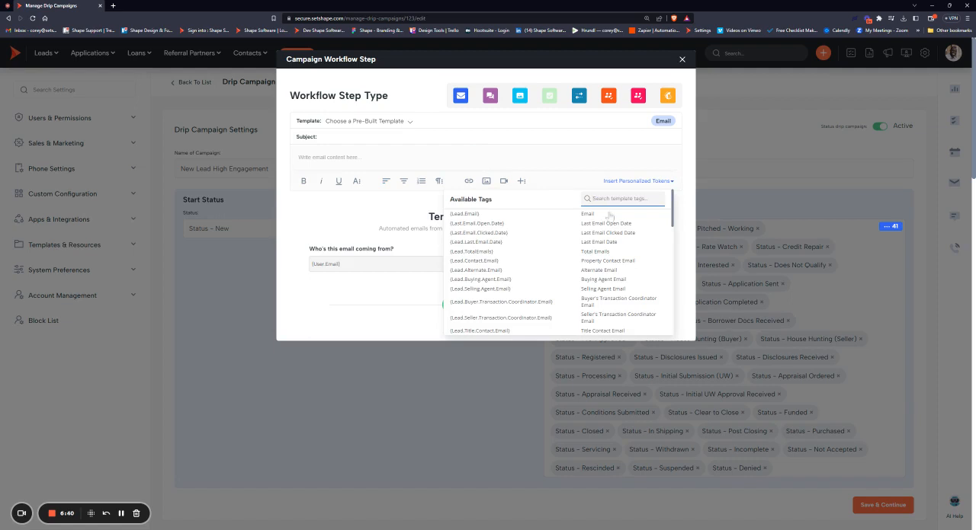
{"action": "scroll", "scroll_direction": "down", "scroll_amount": 3}
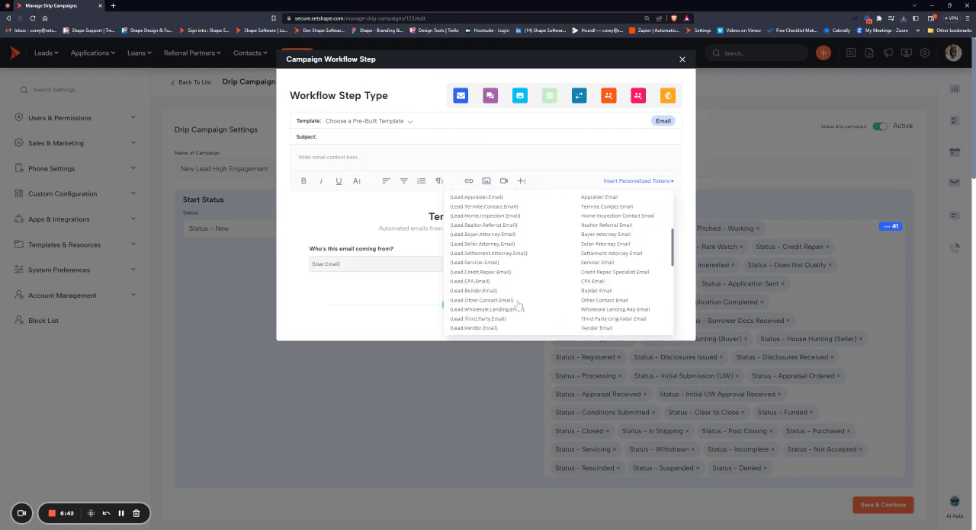
{"action": "scroll", "scroll_direction": "down", "scroll_amount": 3}
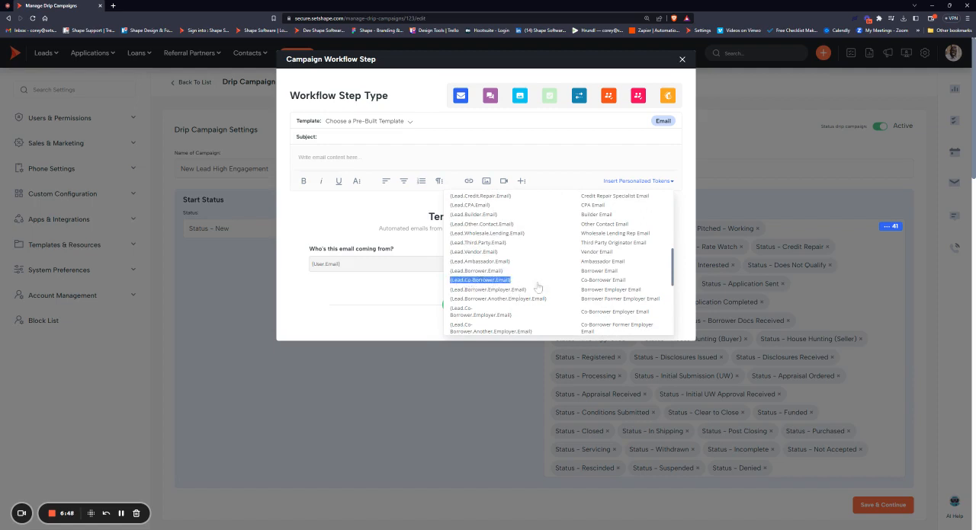
{"action": "left_click", "coordinate": [479, 280]}
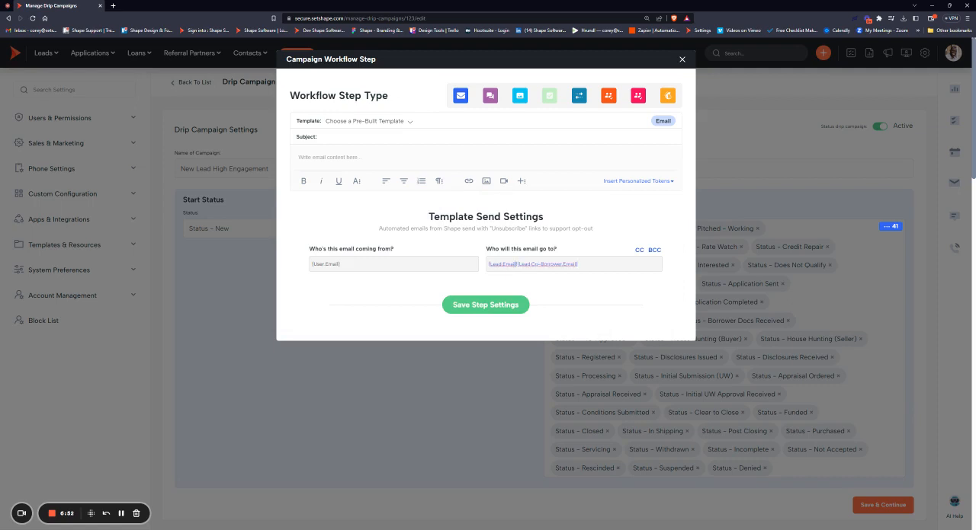
{"action": "left_click", "coordinate": [638, 250]}
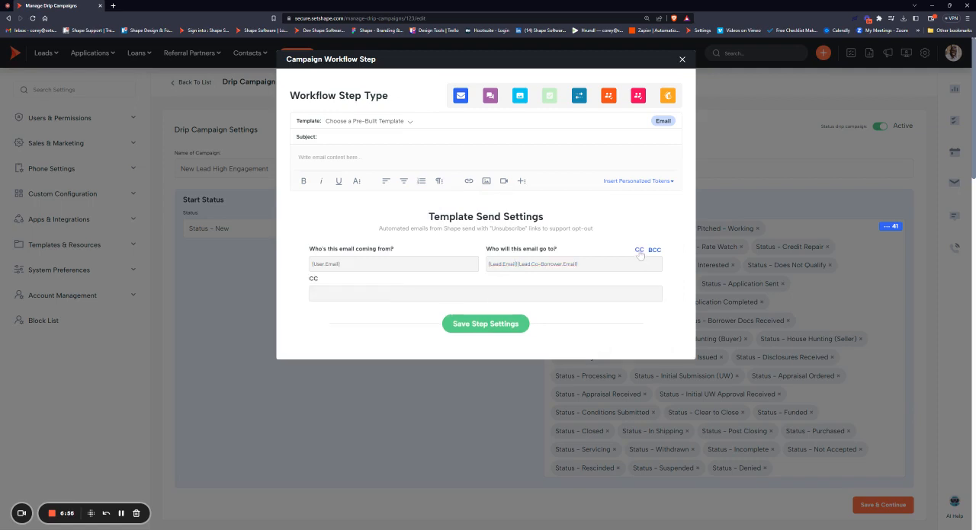
{"action": "left_click", "coordinate": [654, 250]}
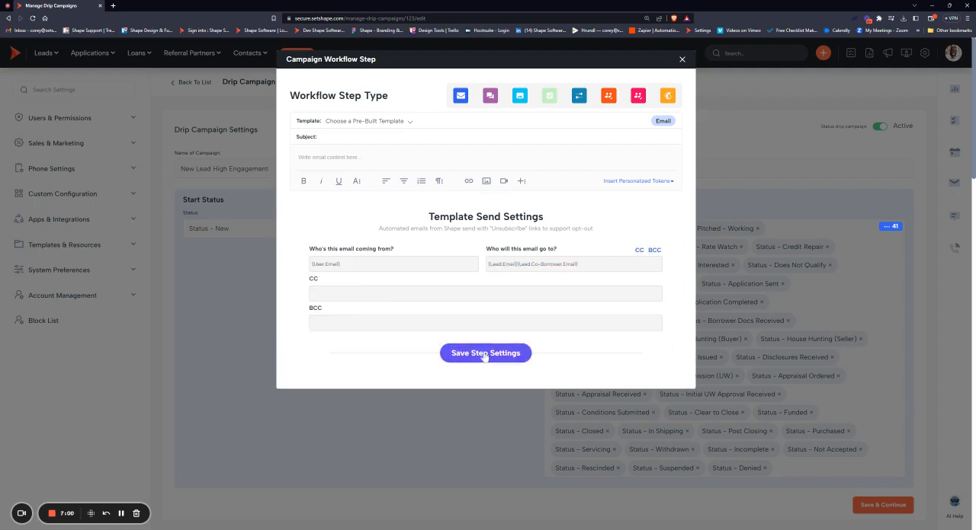
{"action": "mouse_move", "coordinate": [682, 59]}
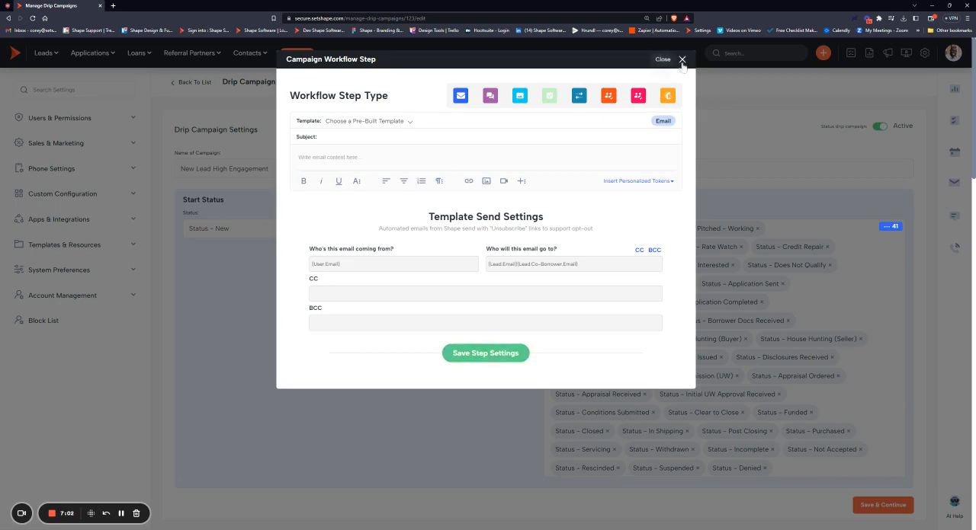
{"action": "left_click", "coordinate": [680, 60]}
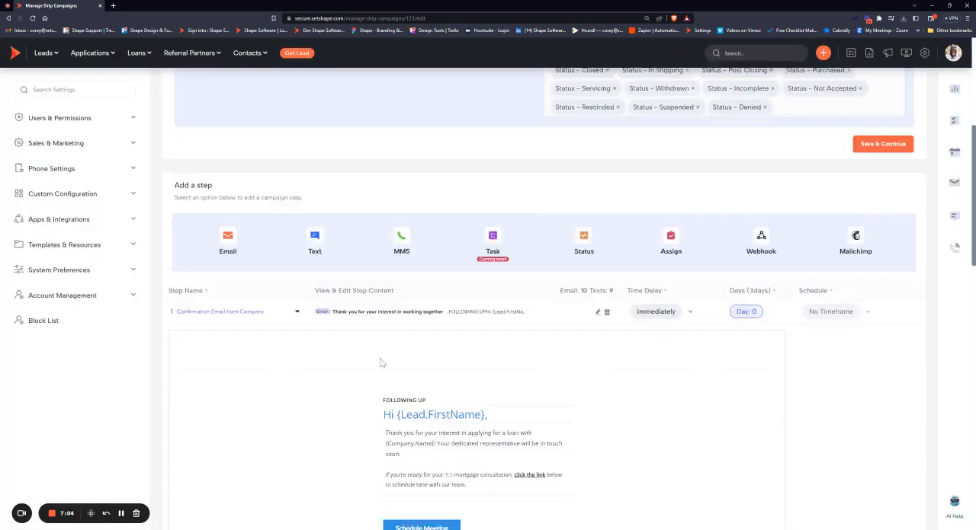
{"action": "scroll", "scroll_direction": "down", "scroll_amount": 3}
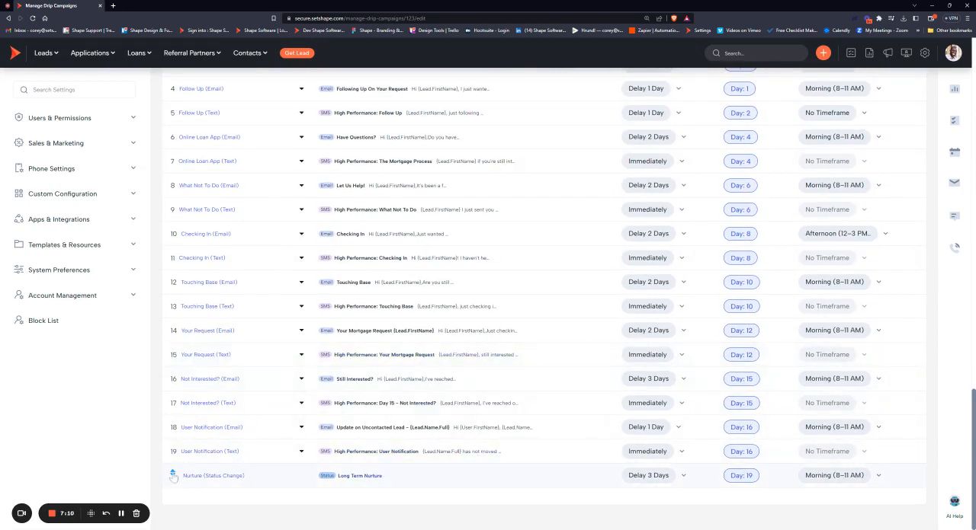
{"action": "left_click_drag", "start_coordinate": [170, 476], "coordinate": [171, 161]}
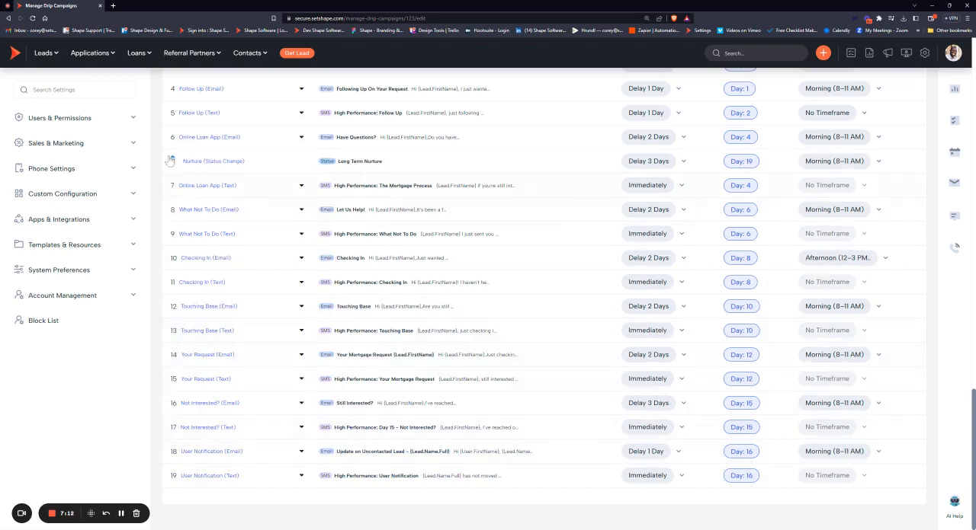
{"action": "left_click_drag", "start_coordinate": [170, 160], "coordinate": [175, 476]}
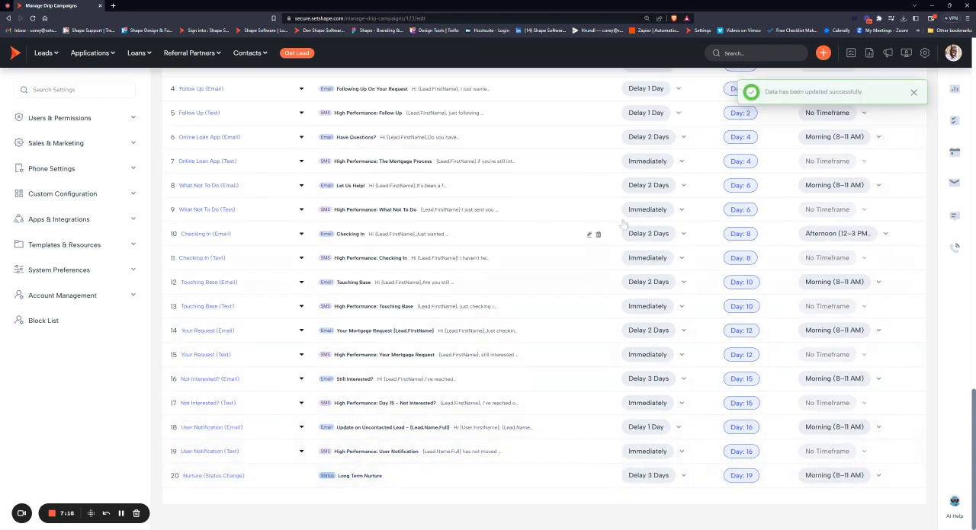
{"action": "scroll", "scroll_direction": "up", "scroll_amount": 3}
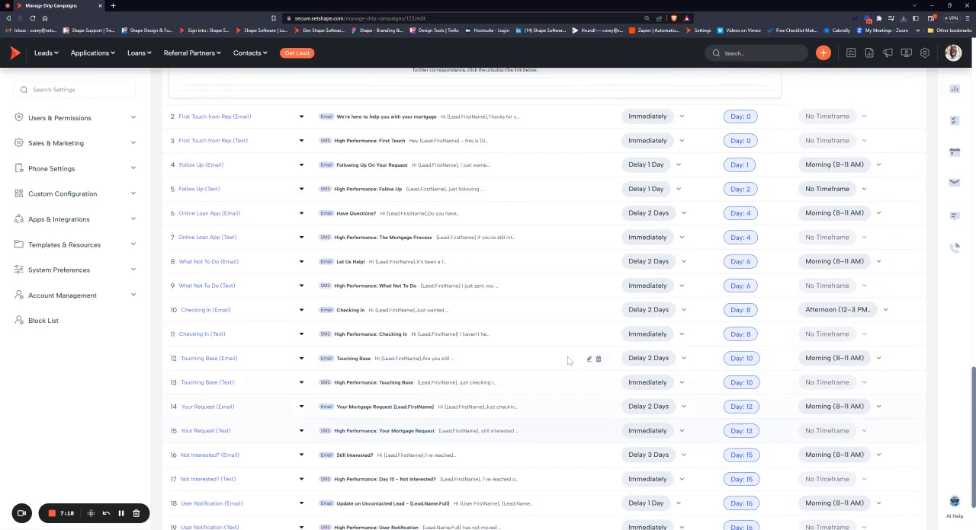
{"action": "mouse_move", "coordinate": [563, 304]}
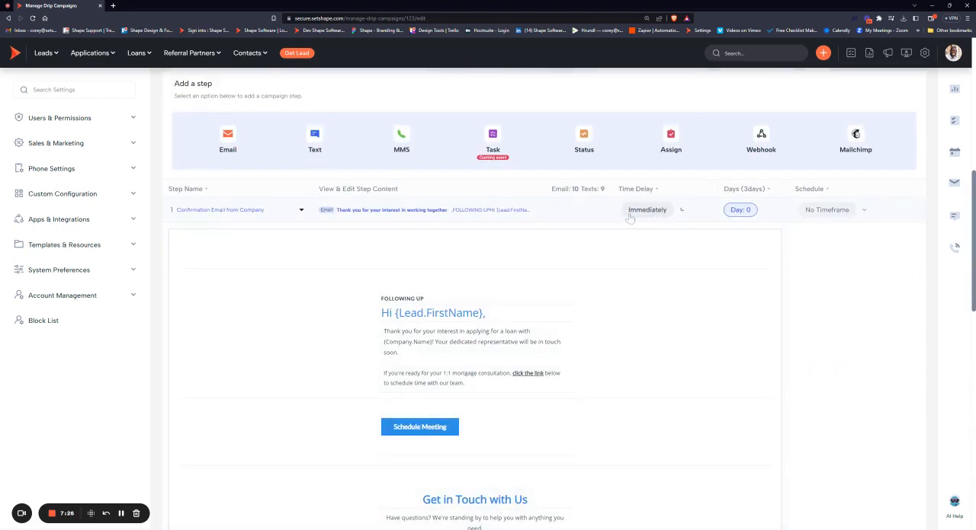
{"action": "scroll", "scroll_direction": "up", "scroll_amount": 3}
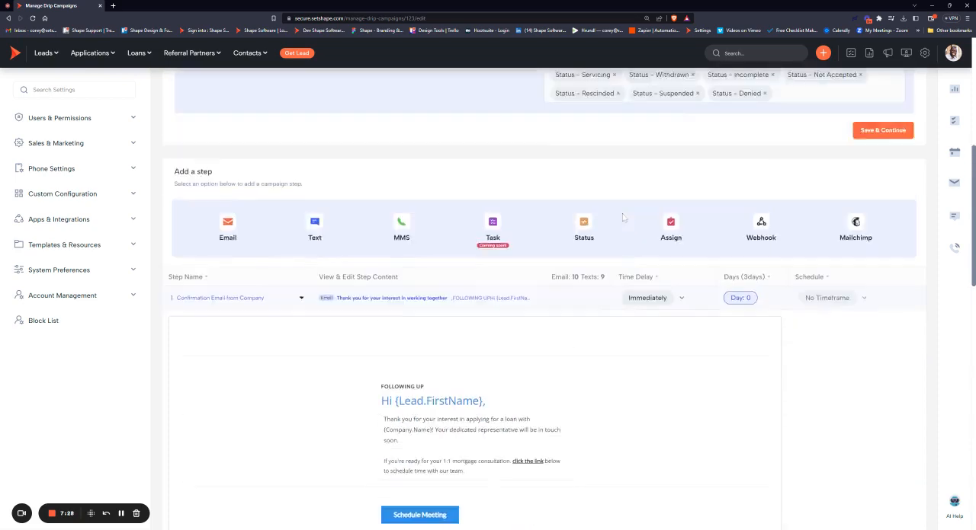
{"action": "scroll", "scroll_direction": "up", "scroll_amount": 3}
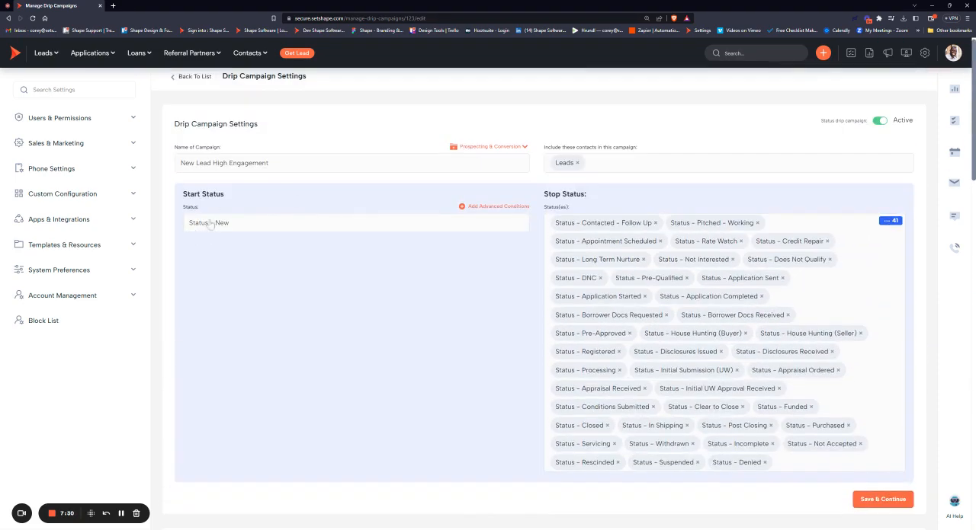
{"action": "scroll", "scroll_direction": "down", "scroll_amount": 3}
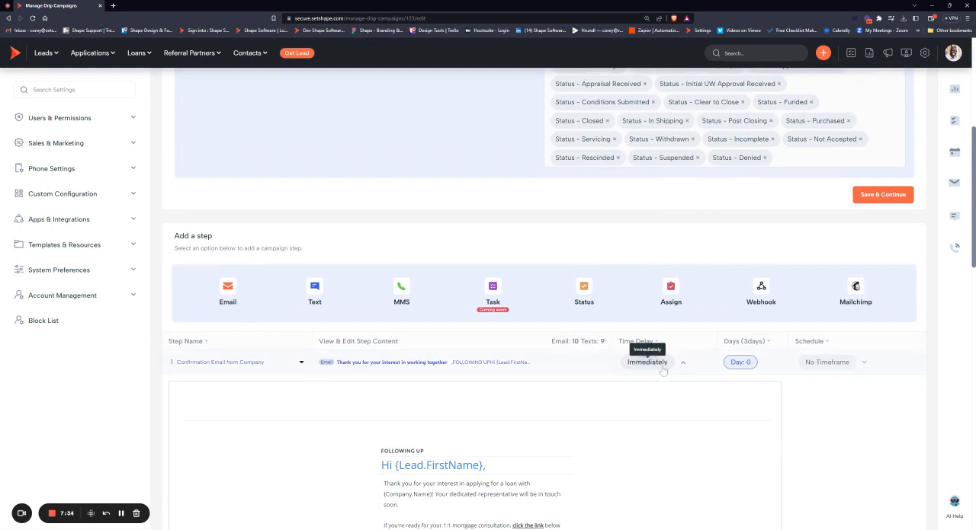
{"action": "left_click", "coordinate": [648, 362]}
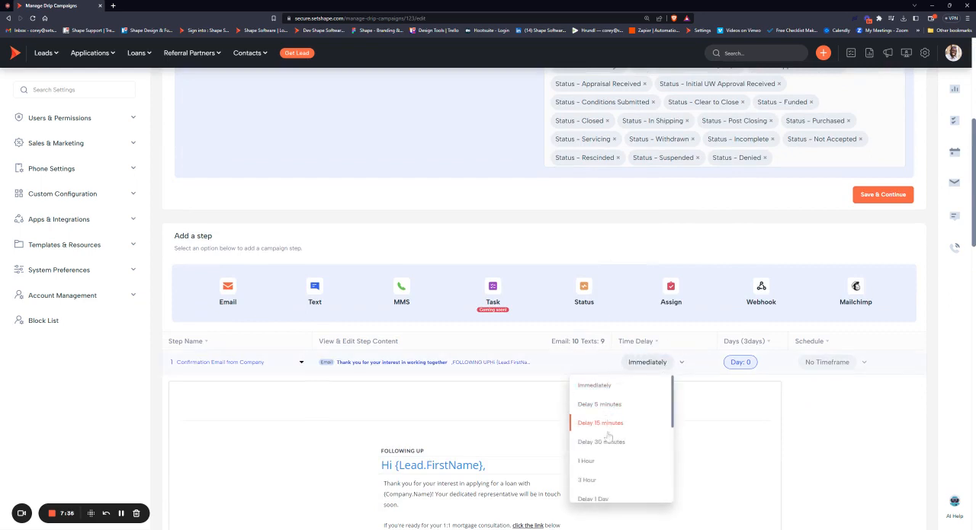
{"action": "scroll", "scroll_direction": "down", "scroll_amount": 3}
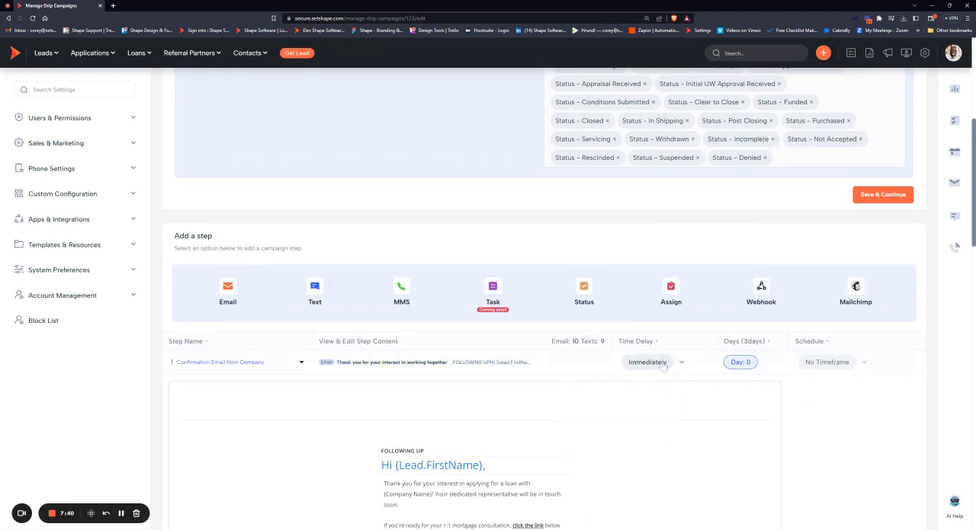
{"action": "scroll", "scroll_direction": "down", "scroll_amount": 3}
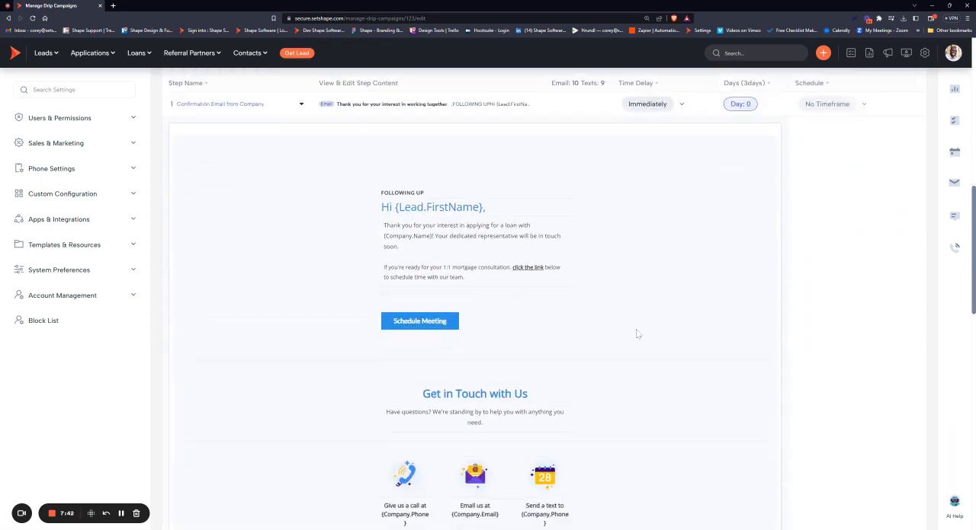
{"action": "scroll", "scroll_direction": "down", "scroll_amount": 3}
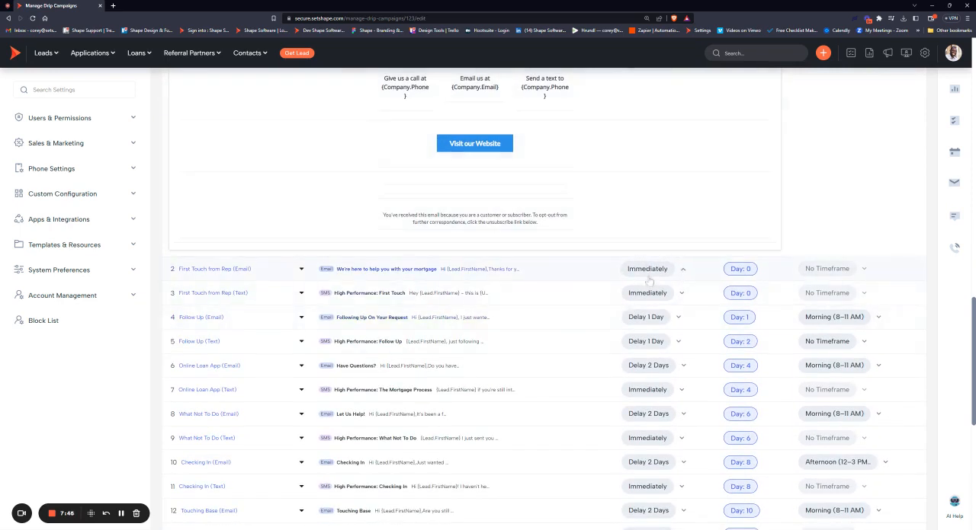
{"action": "mouse_move", "coordinate": [646, 268]}
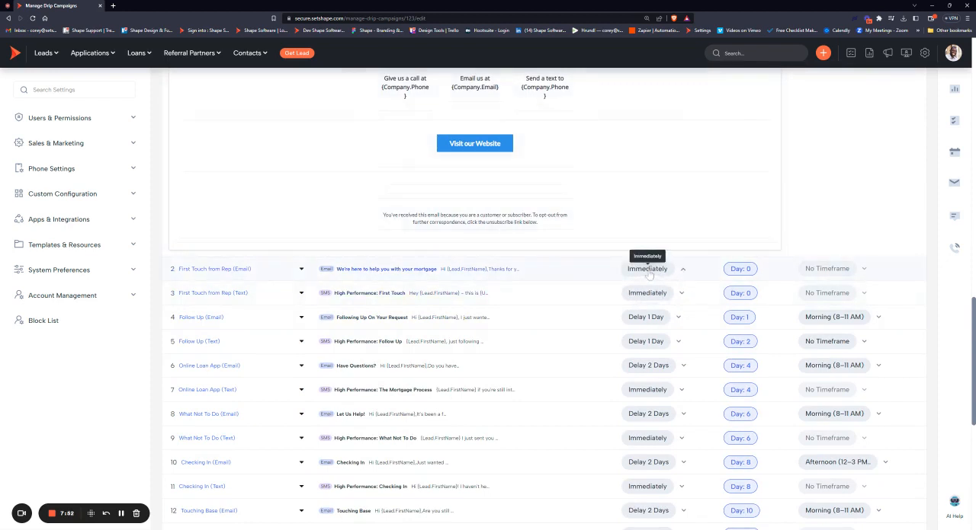
{"action": "mouse_move", "coordinate": [646, 324]}
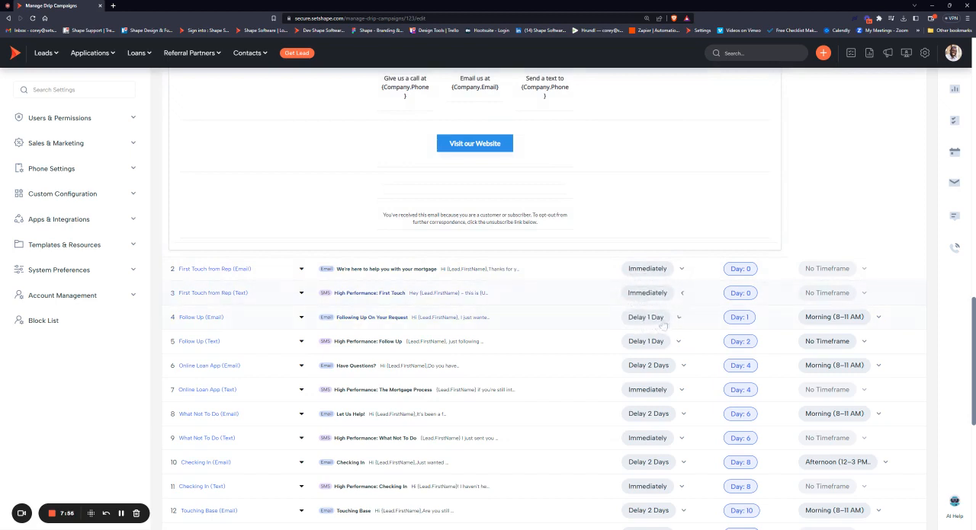
{"action": "scroll", "scroll_direction": "down", "scroll_amount": 3}
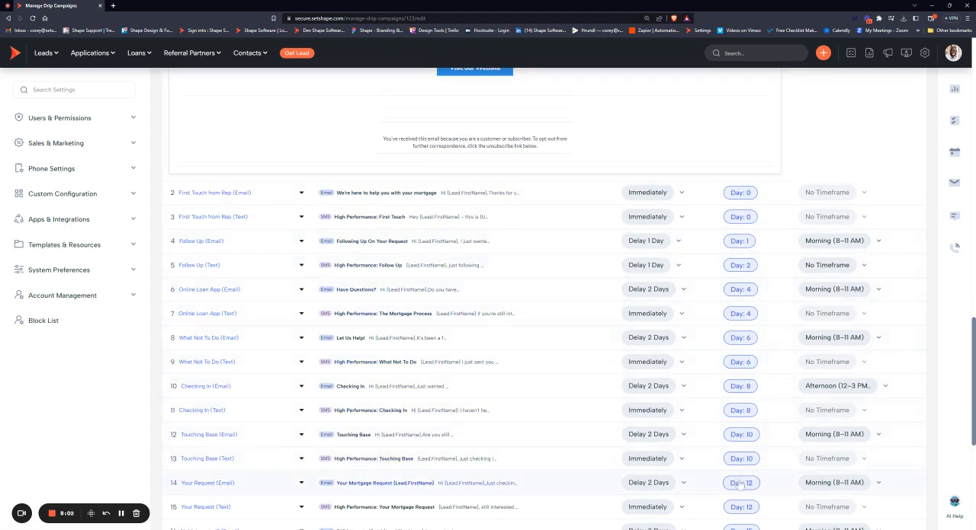
{"action": "scroll", "scroll_direction": "down", "scroll_amount": 3}
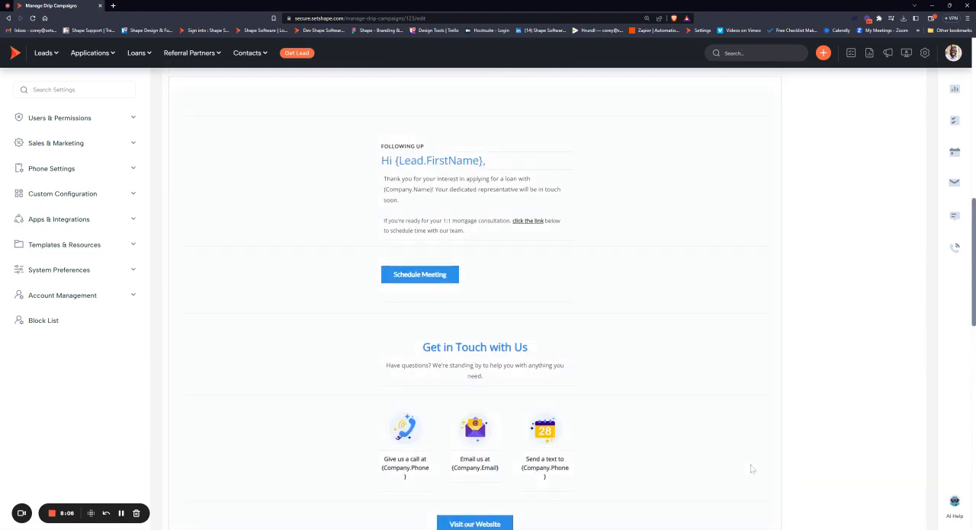
{"action": "scroll", "scroll_direction": "up", "scroll_amount": 3}
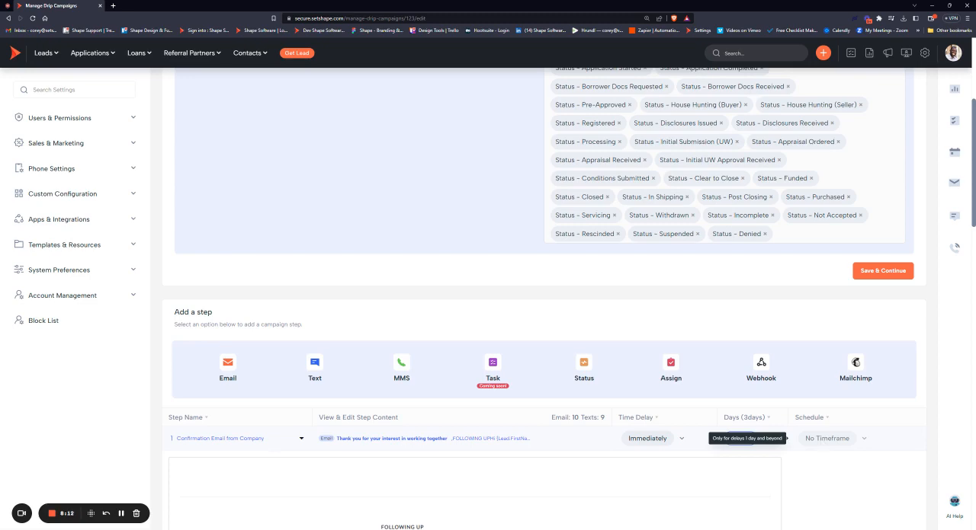
{"action": "scroll", "scroll_direction": "down", "scroll_amount": 3}
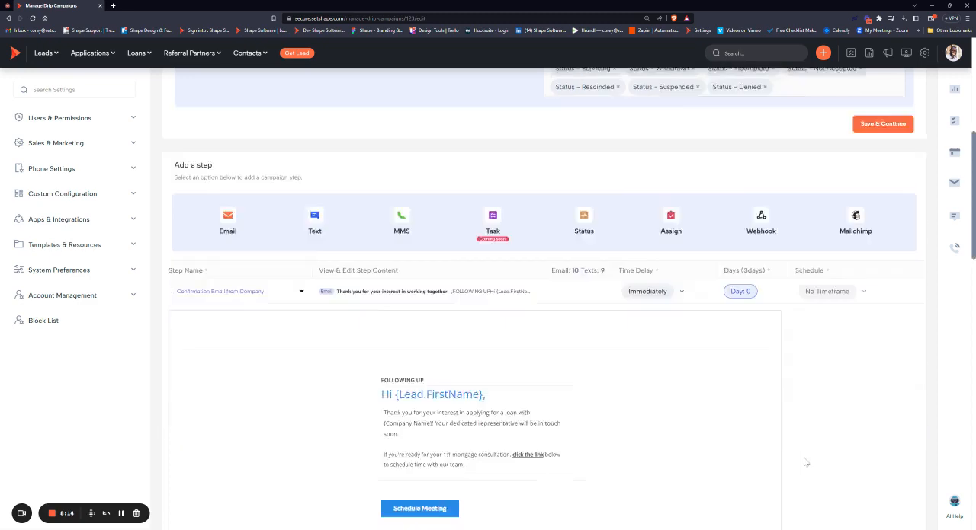
{"action": "scroll", "scroll_direction": "down", "scroll_amount": 3}
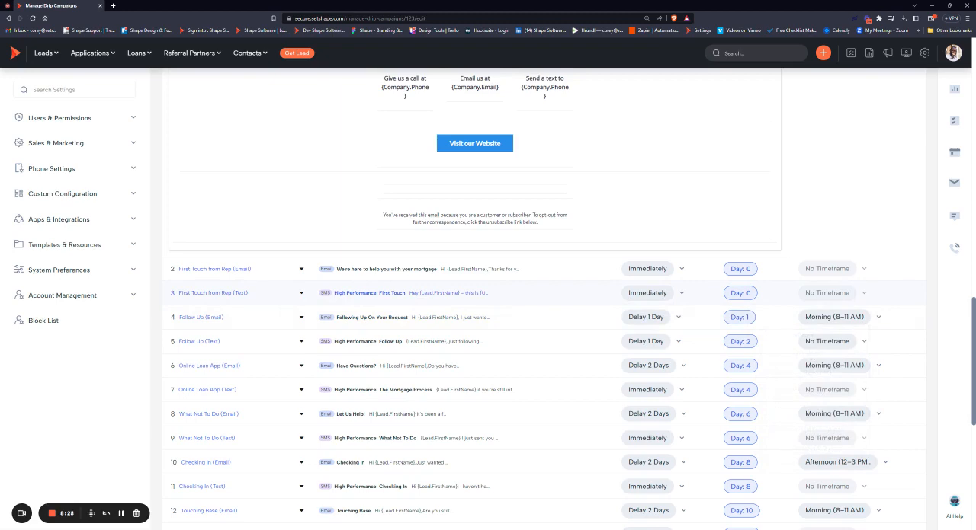
{"action": "scroll", "scroll_direction": "down", "scroll_amount": 3}
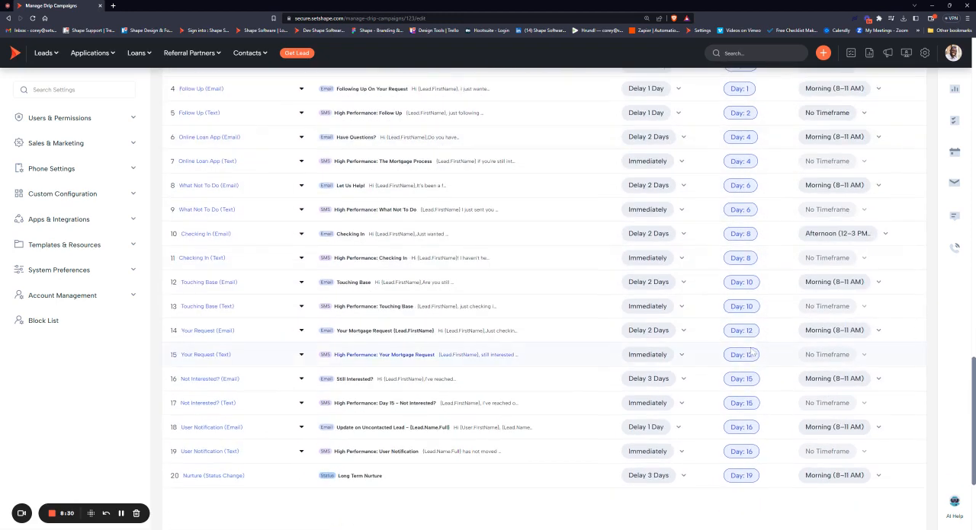
{"action": "scroll", "scroll_direction": "up", "scroll_amount": 3}
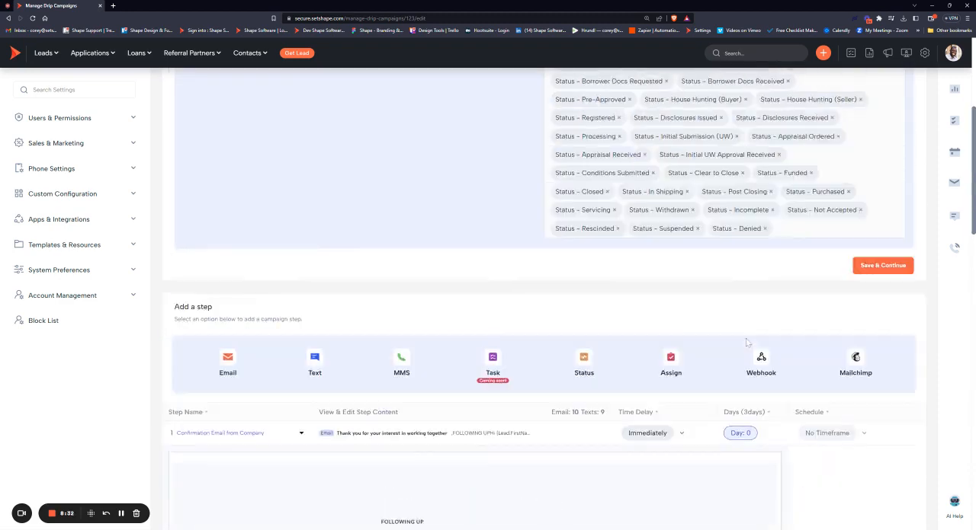
{"action": "scroll", "scroll_direction": "up", "scroll_amount": 3}
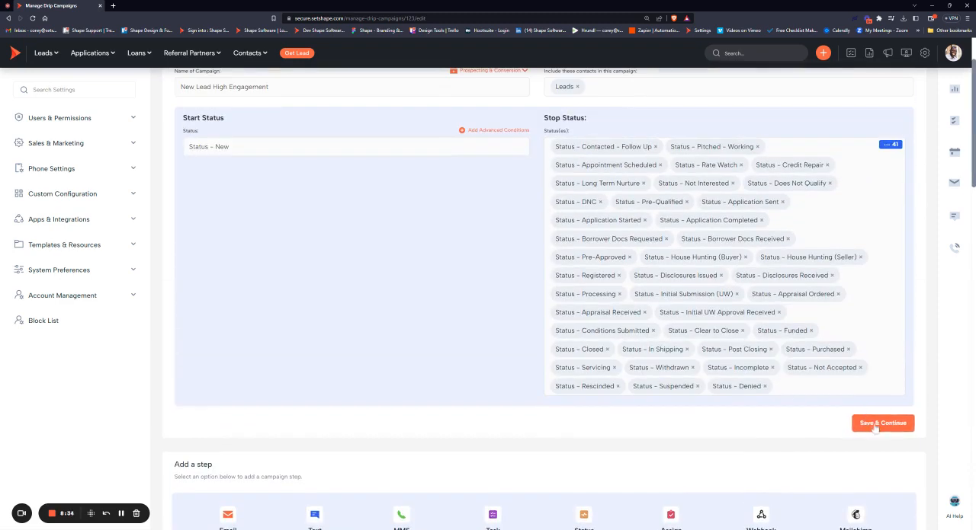
{"action": "scroll", "scroll_direction": "up", "scroll_amount": 3}
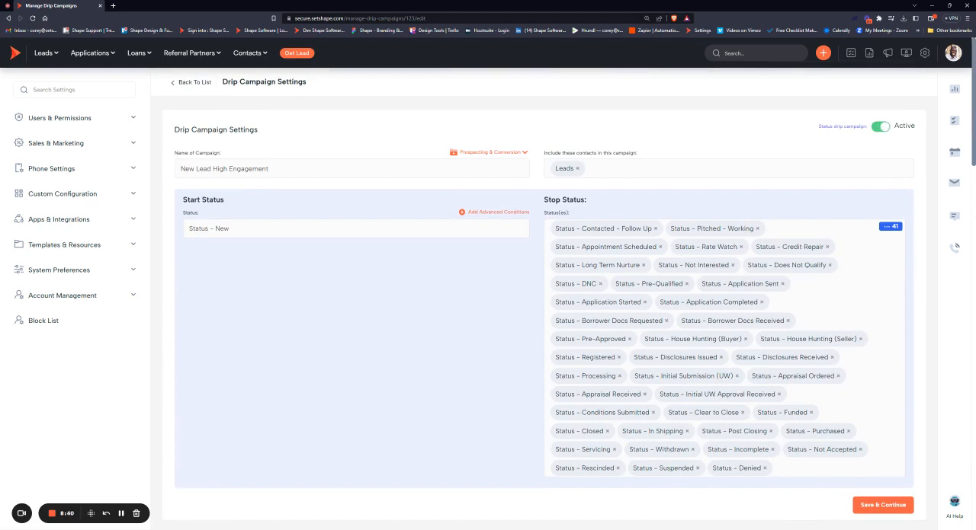
{"action": "mouse_move", "coordinate": [630, 115]}
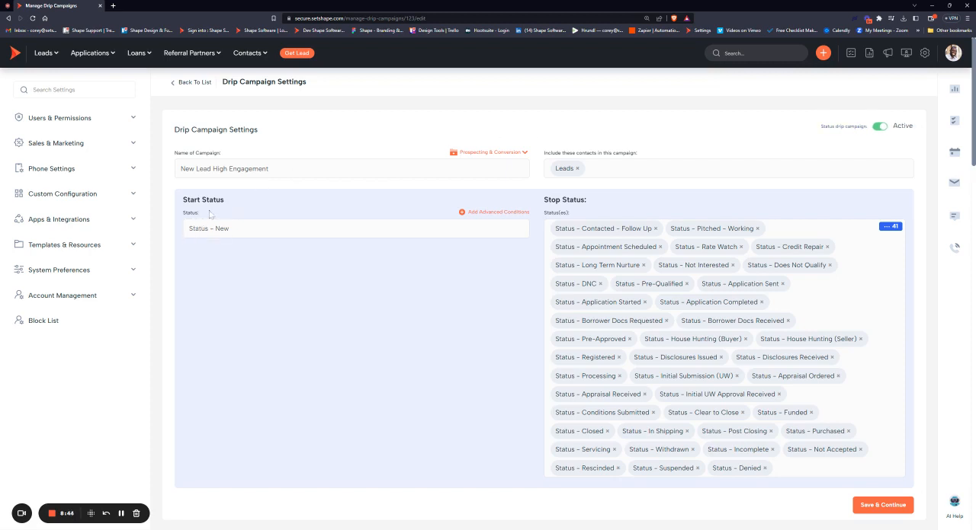
{"action": "mouse_move", "coordinate": [802, 158]}
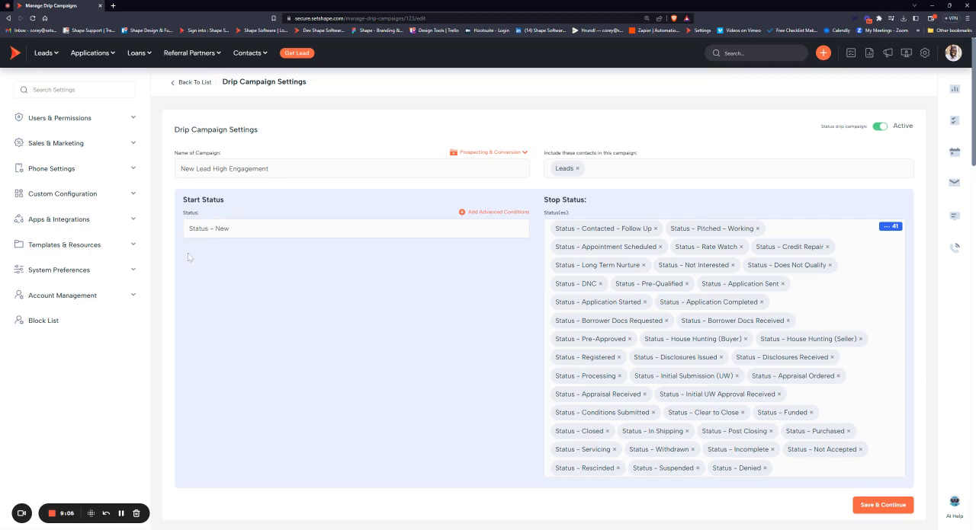
{"action": "mouse_move", "coordinate": [169, 293]}
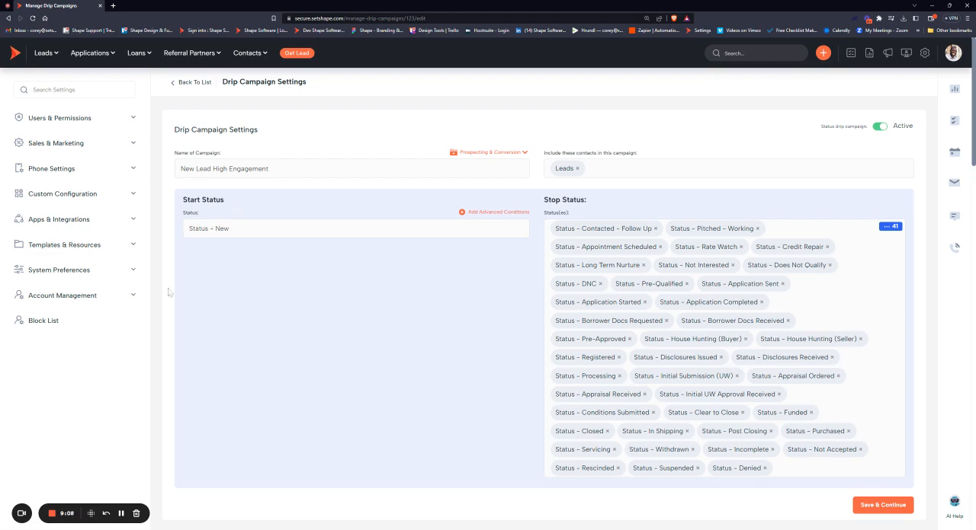